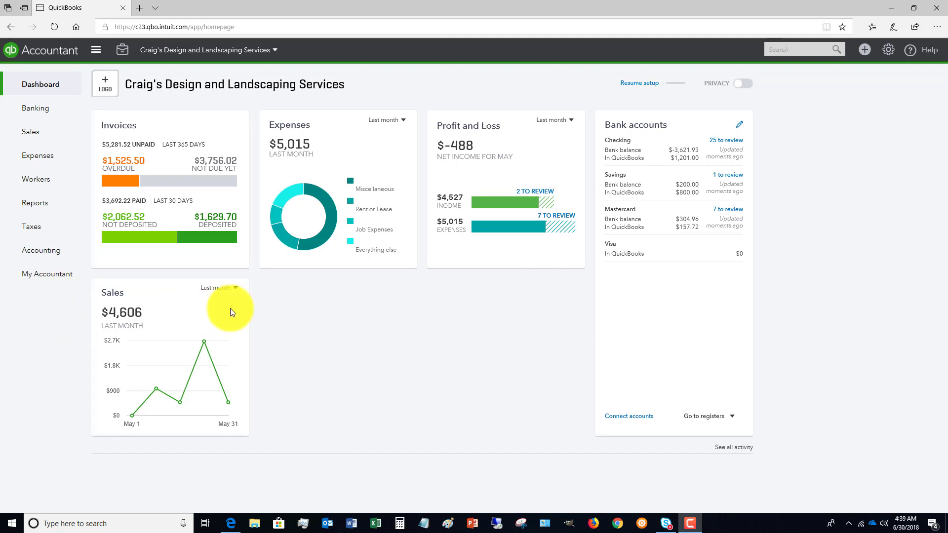
{"action": "mouse_move", "coordinate": [236, 310]}
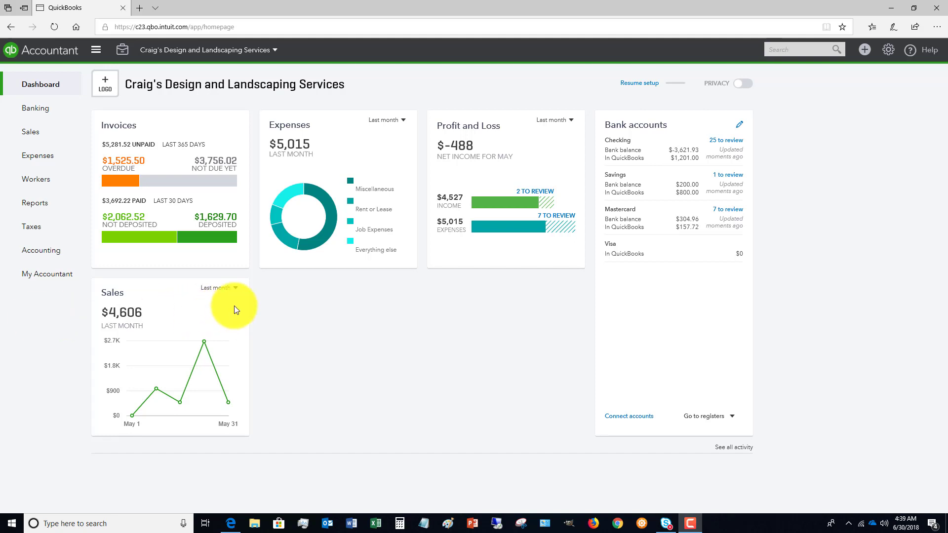
{"action": "mouse_move", "coordinate": [867, 53]}
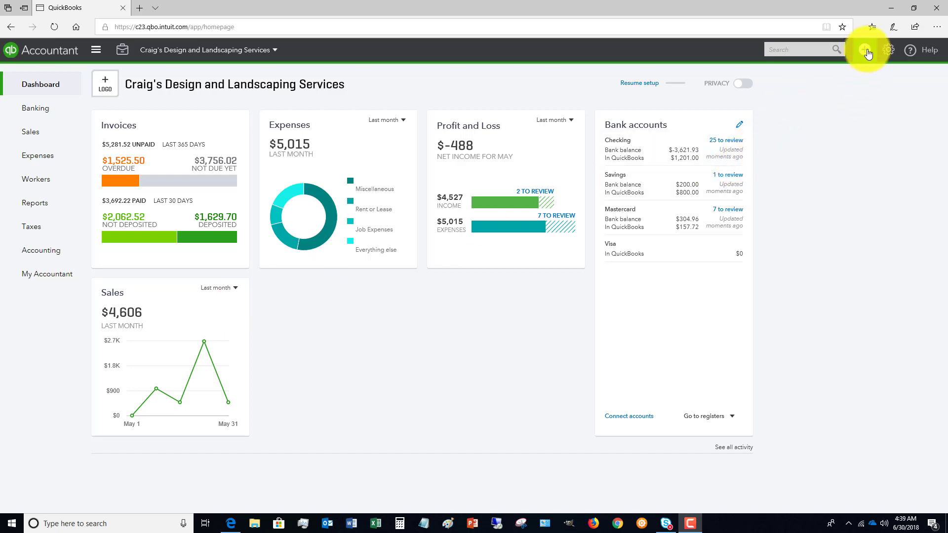
Step: Start a new Bill from the + New menu on the company dashboard
{"action": "left_click", "coordinate": [866, 49]}
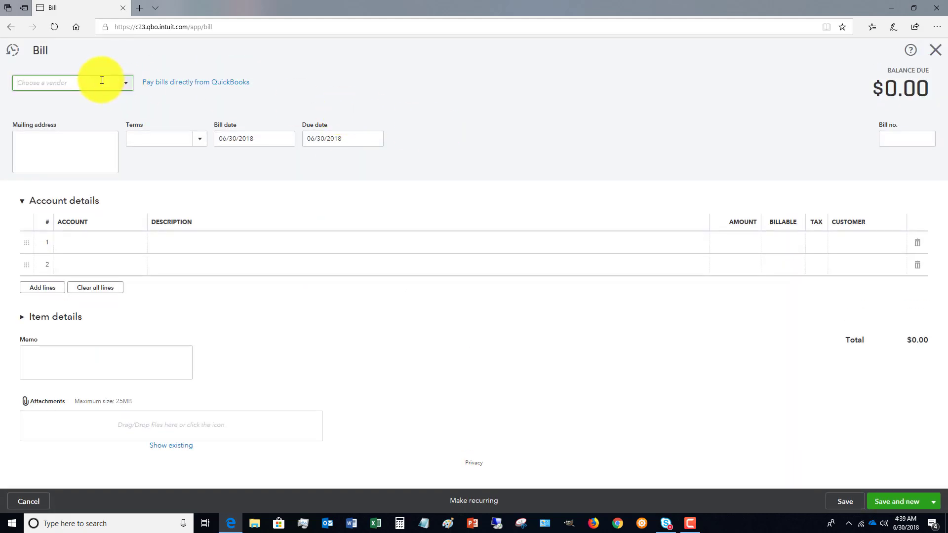
Step: Choose Cal Telephone as vendor, auto-filling due-on-receipt terms and a $56.50 telephone line
{"action": "left_click", "coordinate": [71, 83]}
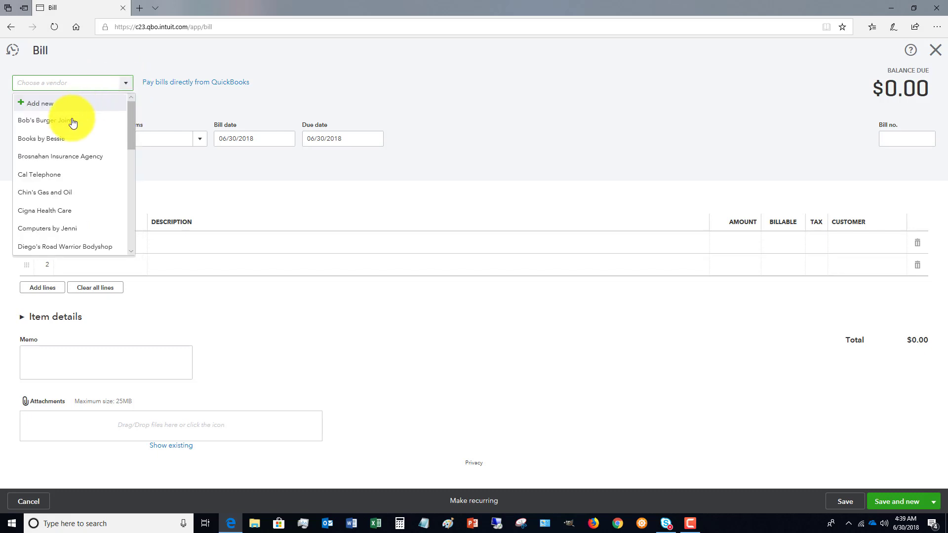
{"action": "left_click", "coordinate": [40, 175]}
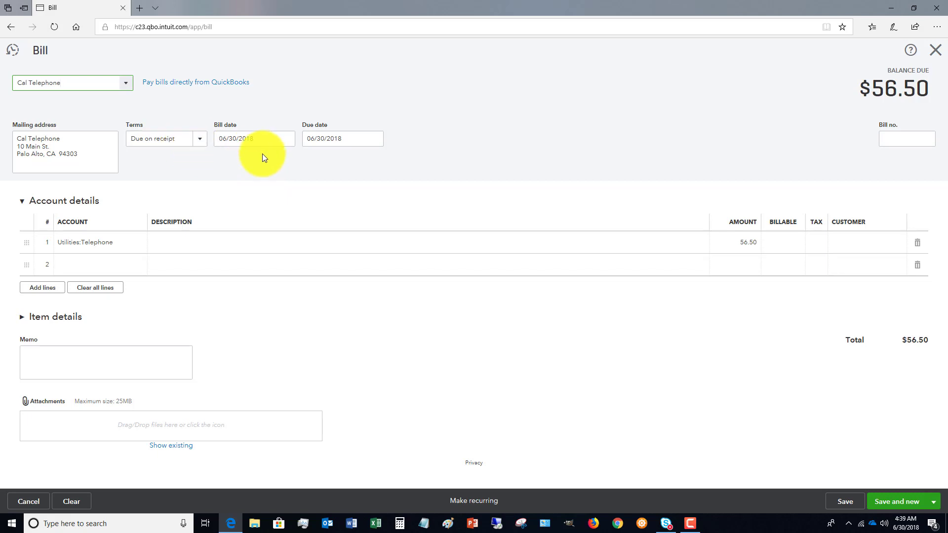
{"action": "mouse_move", "coordinate": [271, 180]}
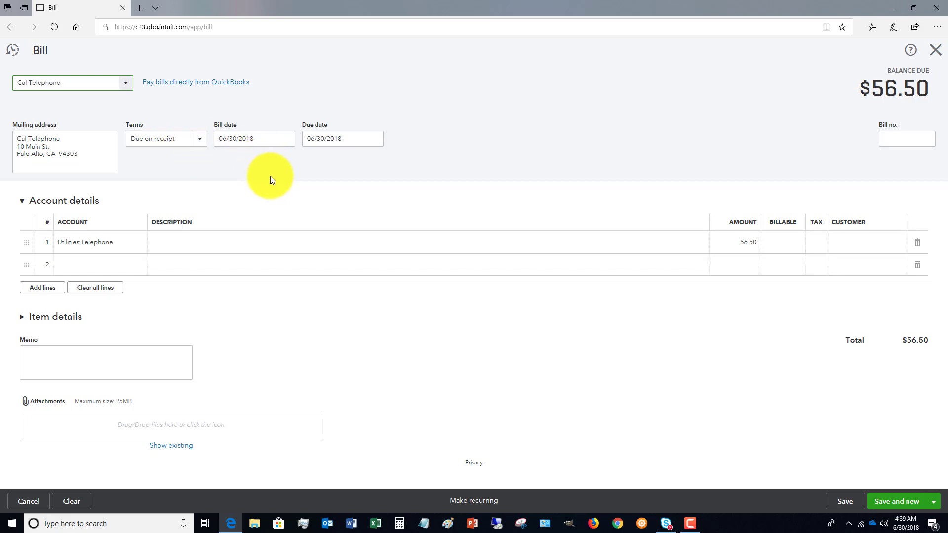
{"action": "mouse_move", "coordinate": [264, 174]}
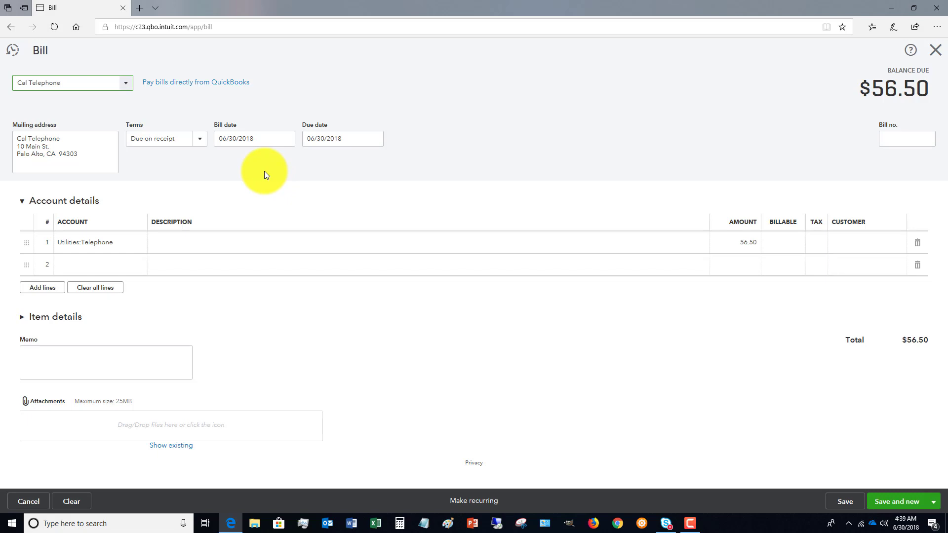
{"action": "left_click", "coordinate": [254, 139]}
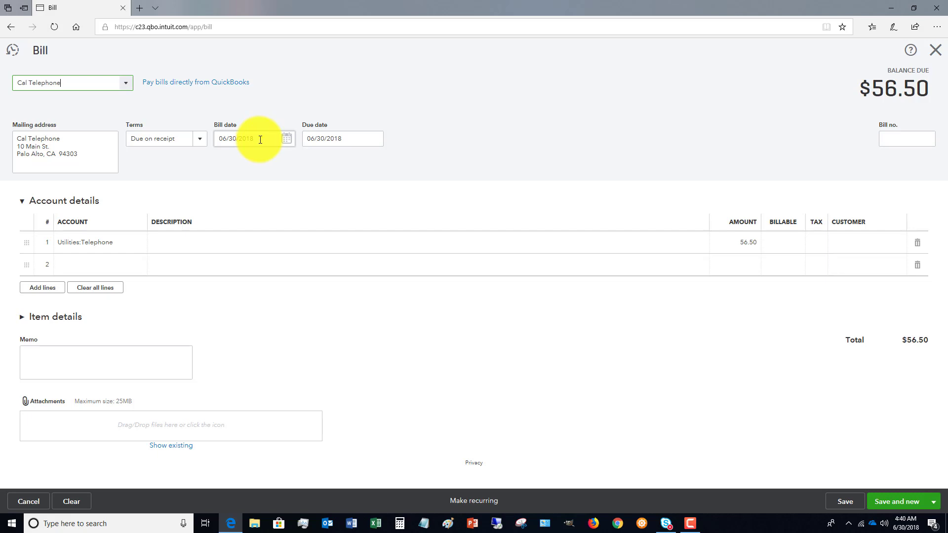
Step: Set the bill date to 05/31/2018 so the due date also becomes 05/31/2018
{"action": "left_click", "coordinate": [285, 138]}
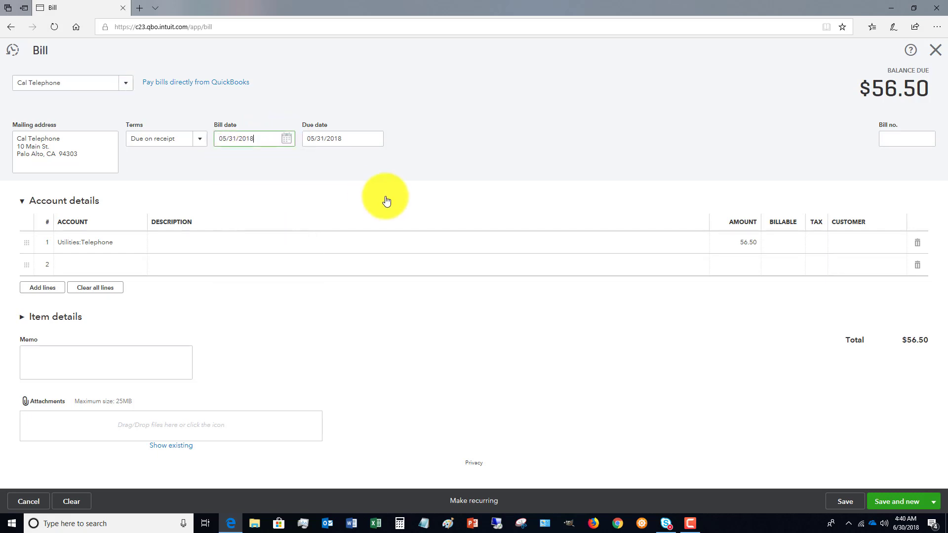
{"action": "left_click", "coordinate": [247, 139]}
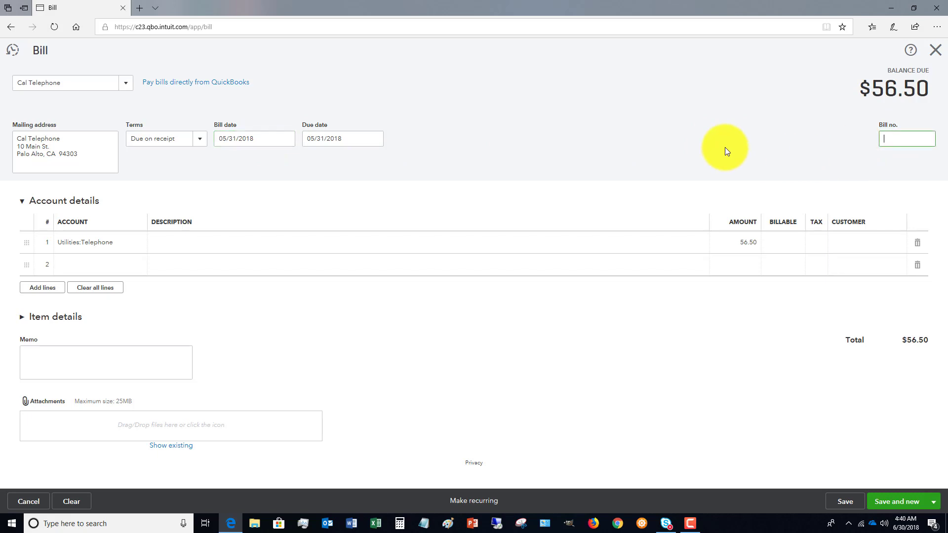
{"action": "mouse_move", "coordinate": [677, 144]}
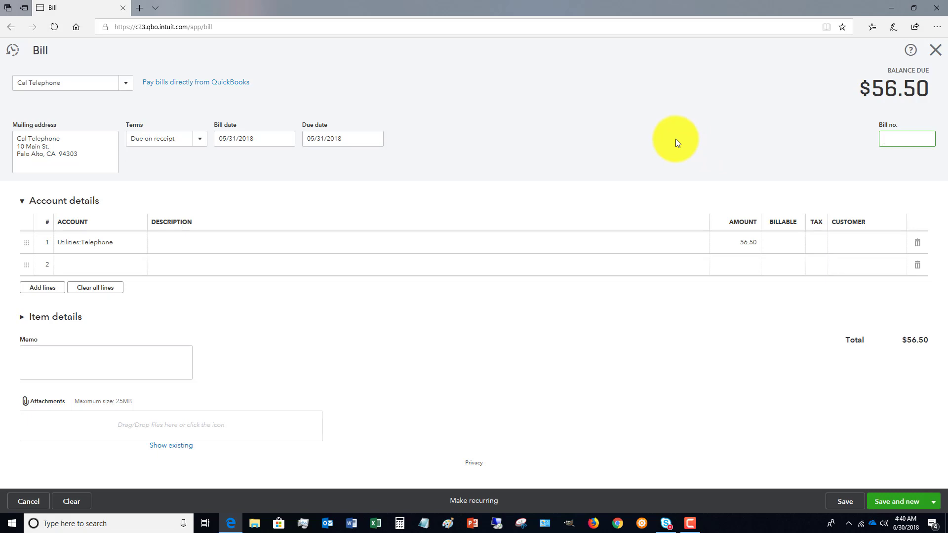
{"action": "left_click", "coordinate": [906, 138]}
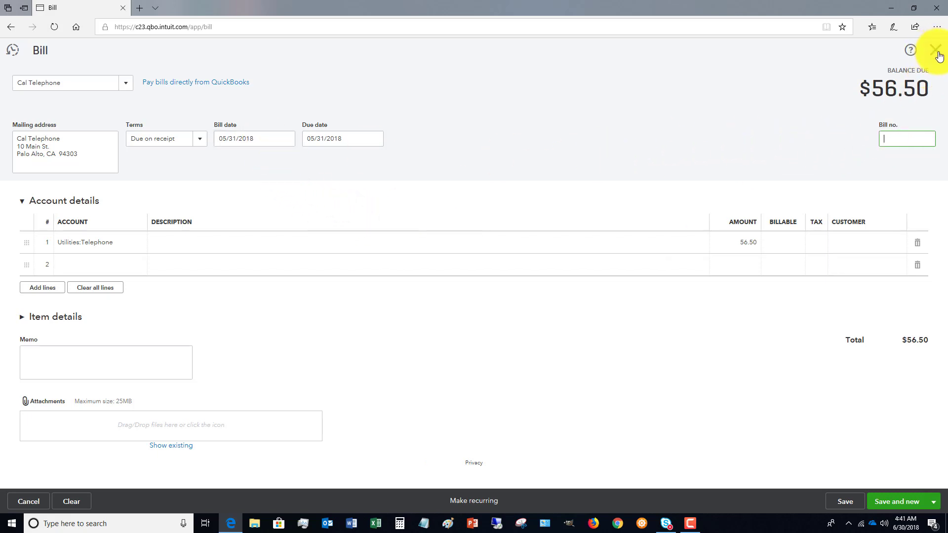
Step: Close the Cal Telephone bill without saving, then go to Banking
{"action": "left_click", "coordinate": [935, 49]}
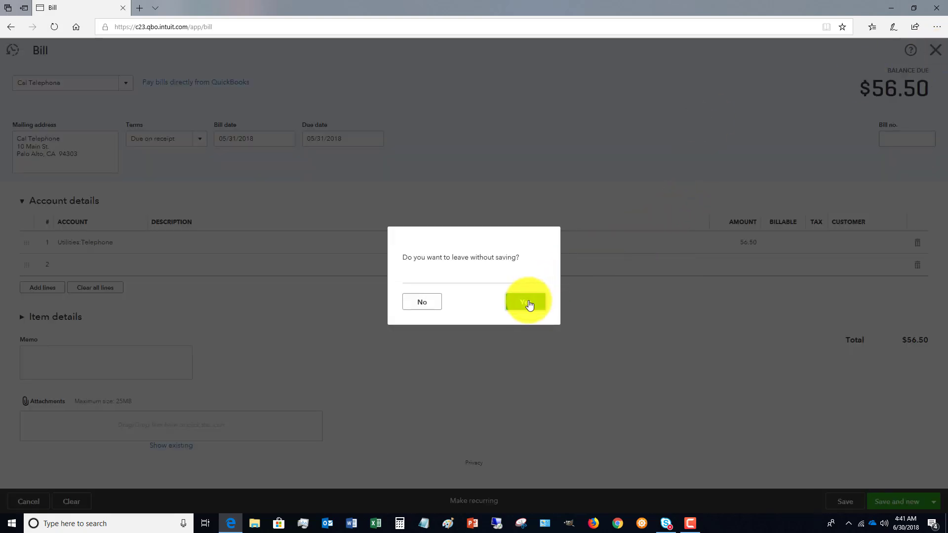
{"action": "left_click", "coordinate": [526, 301]}
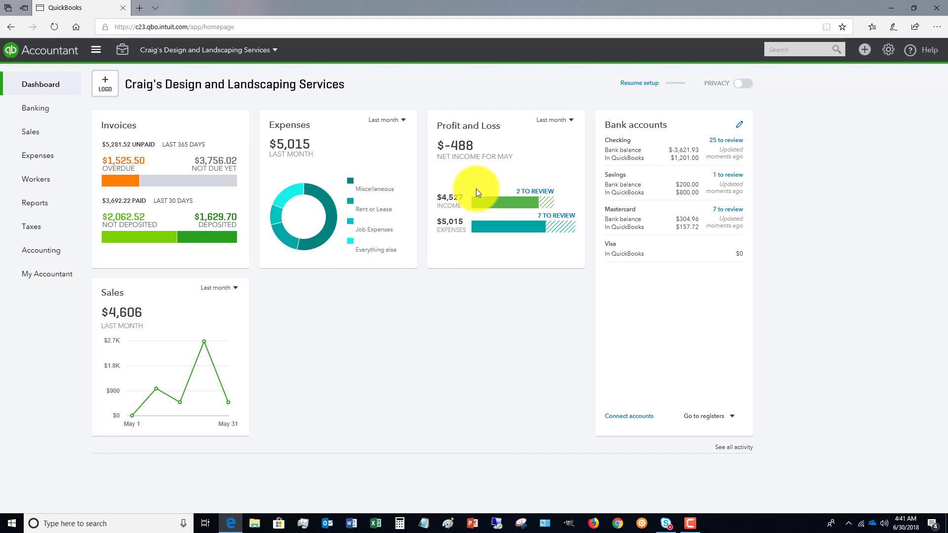
{"action": "mouse_move", "coordinate": [452, 182]}
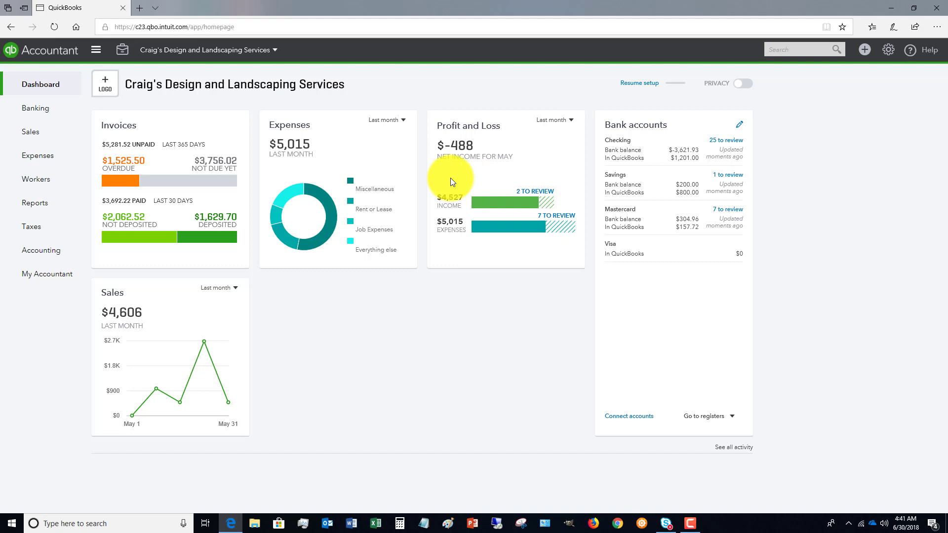
{"action": "left_click", "coordinate": [35, 108]}
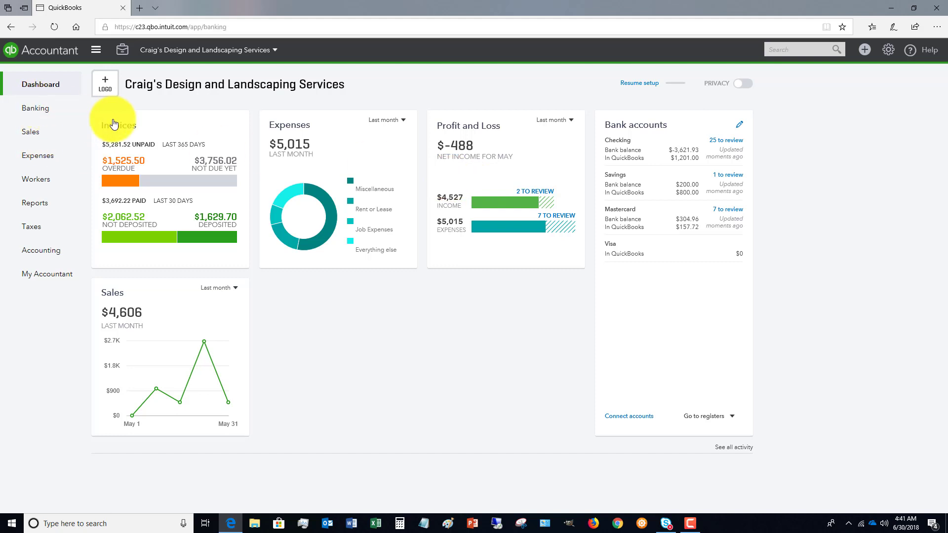
Step: Match the 06/04/2018 $868.15 deposit row in For Review to its found record
{"action": "left_click", "coordinate": [35, 108]}
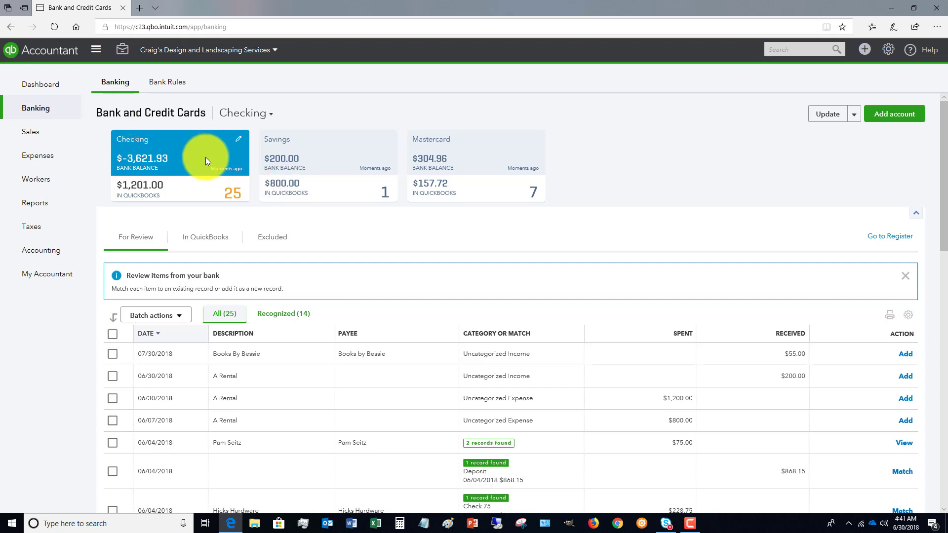
{"action": "mouse_move", "coordinate": [198, 158]}
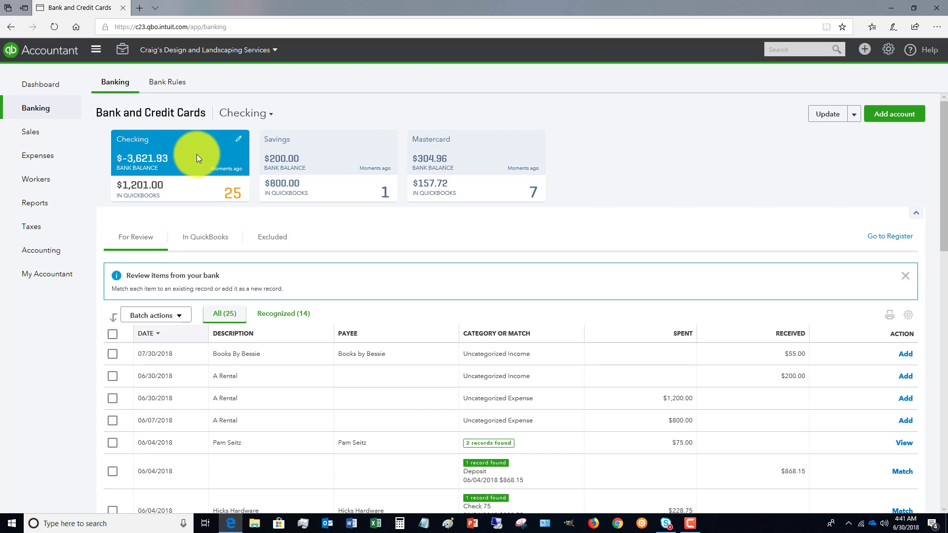
{"action": "mouse_move", "coordinate": [422, 245]}
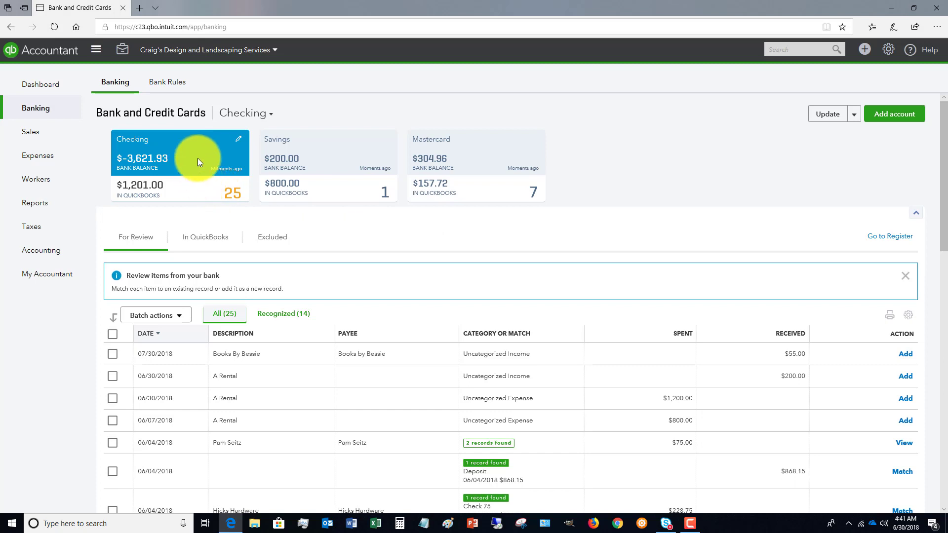
{"action": "mouse_move", "coordinate": [457, 180]}
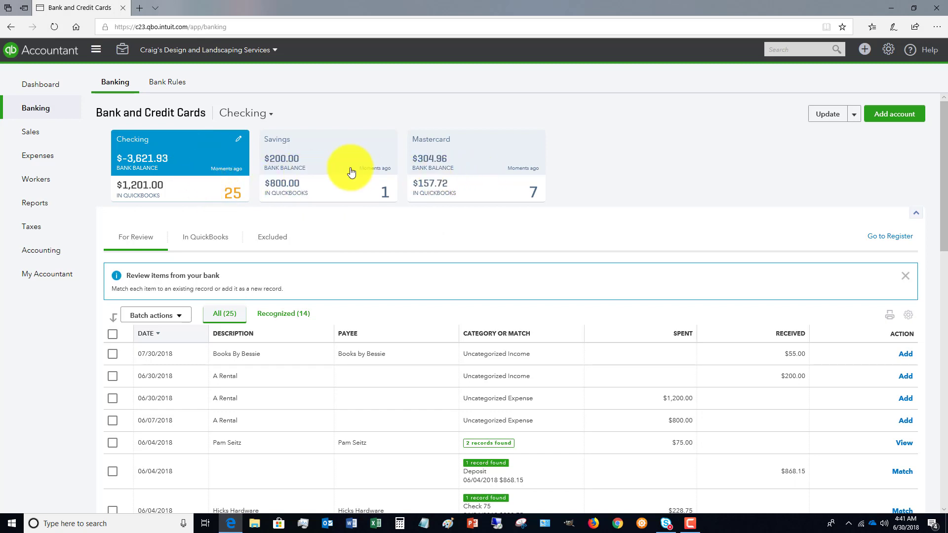
{"action": "mouse_move", "coordinate": [568, 354]}
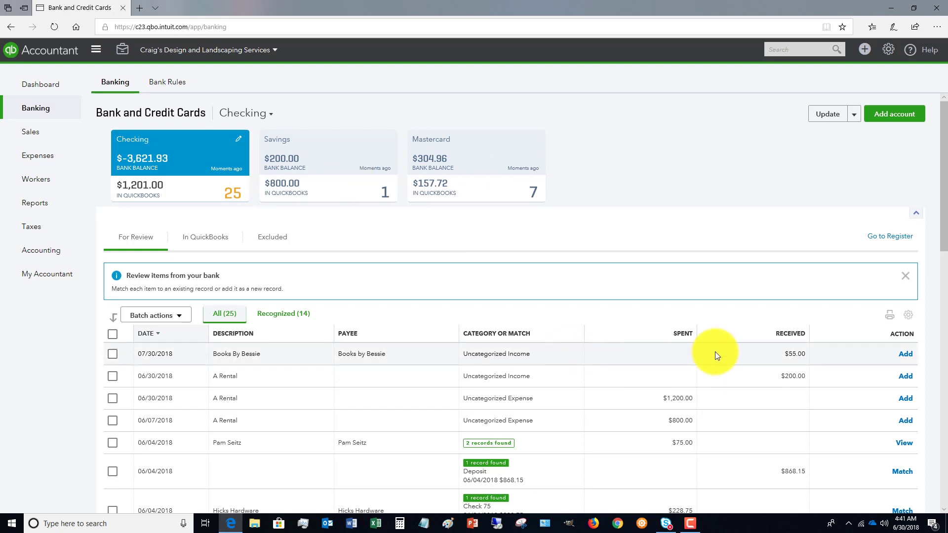
{"action": "mouse_move", "coordinate": [736, 358]}
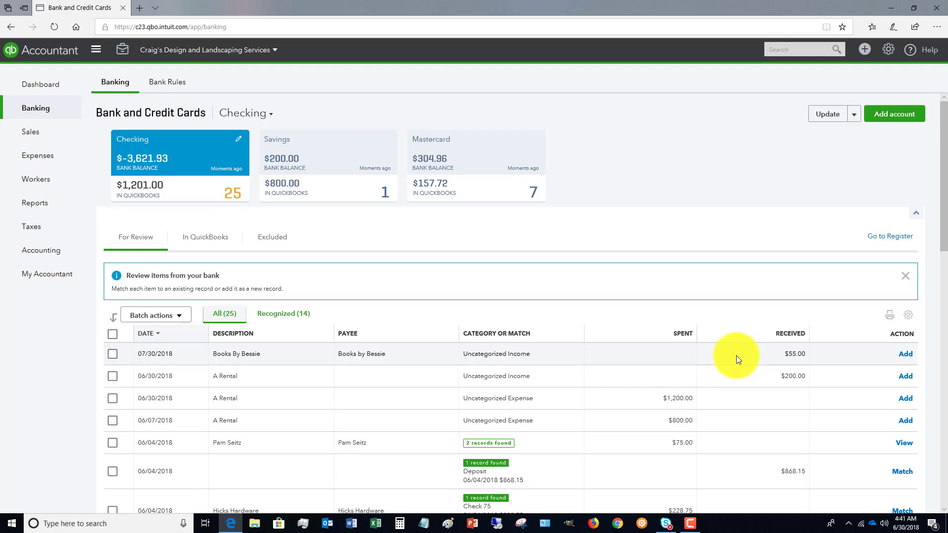
{"action": "scroll", "scroll_direction": "down", "scroll_amount": 3}
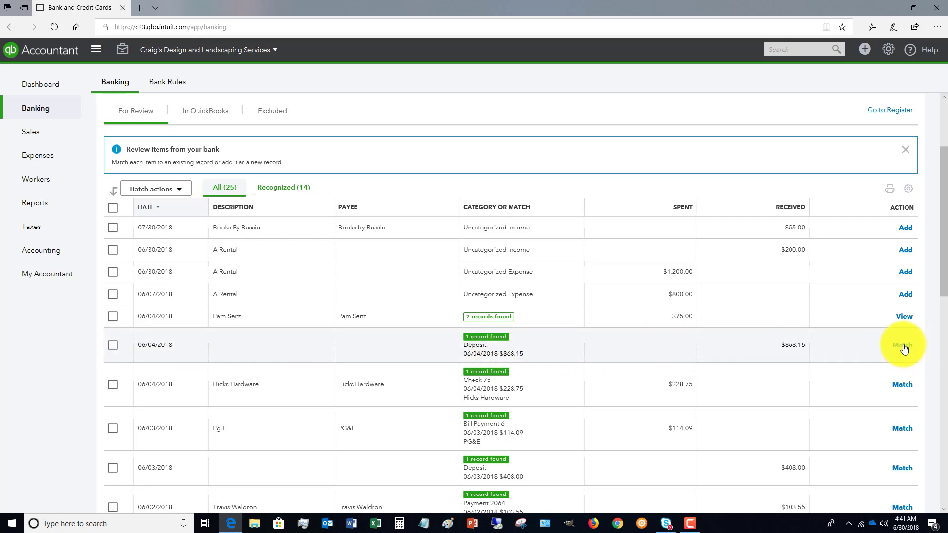
{"action": "left_click", "coordinate": [902, 344]}
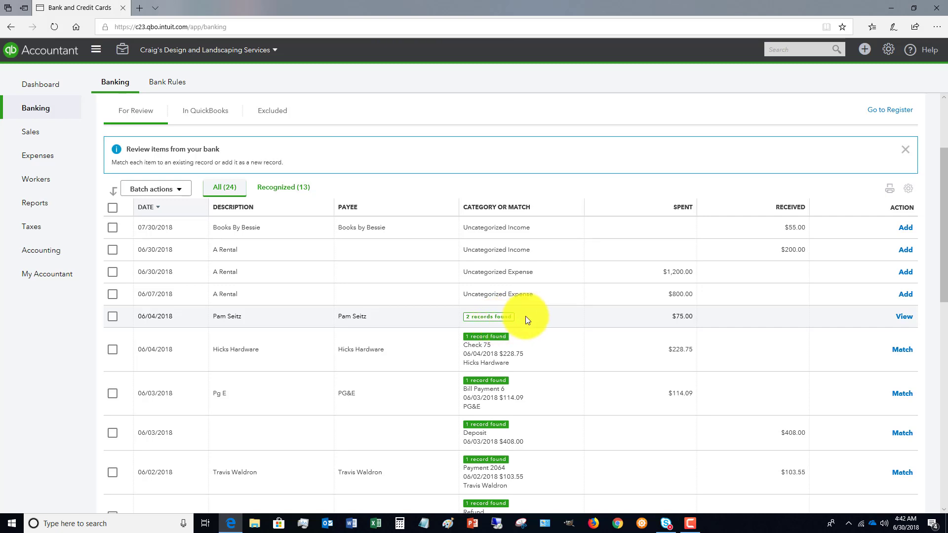
{"action": "left_click", "coordinate": [488, 316]}
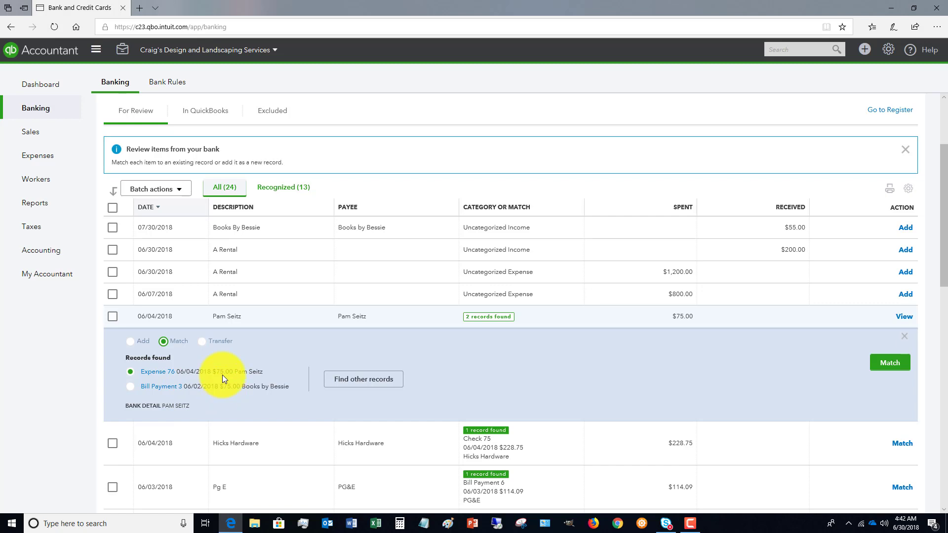
{"action": "mouse_move", "coordinate": [289, 371]}
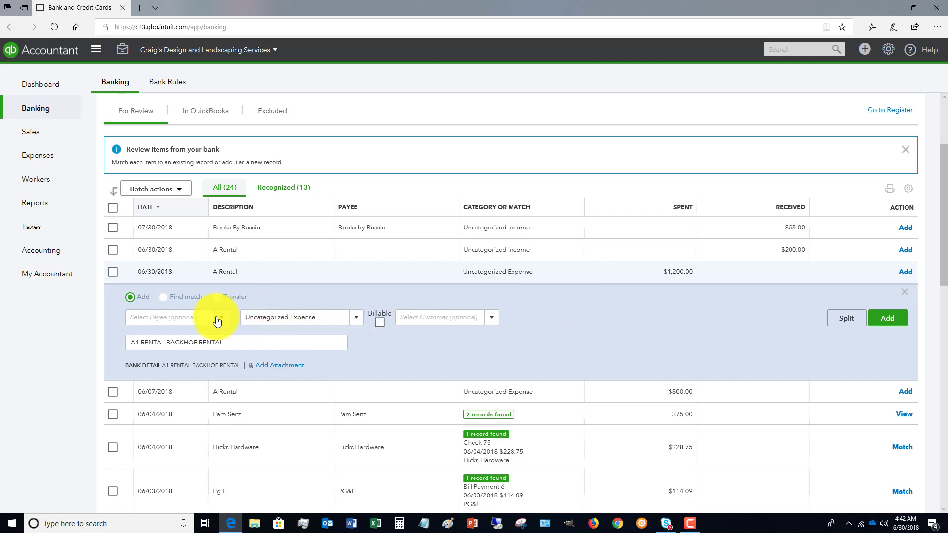
Step: Pick Job Expenses:Equipment Rental from the category list for the $1,200.00 A Rental line
{"action": "left_click", "coordinate": [175, 317]}
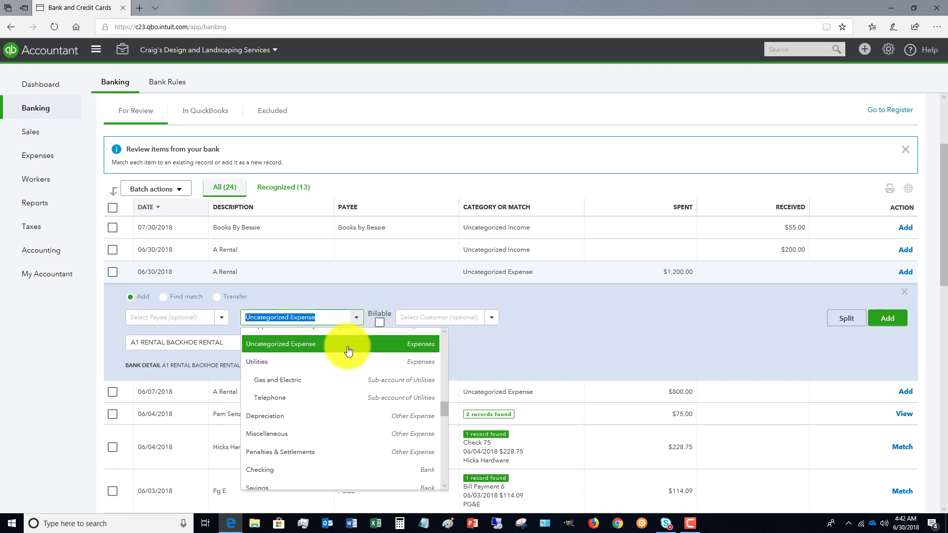
{"action": "scroll", "scroll_direction": "down", "scroll_amount": 3}
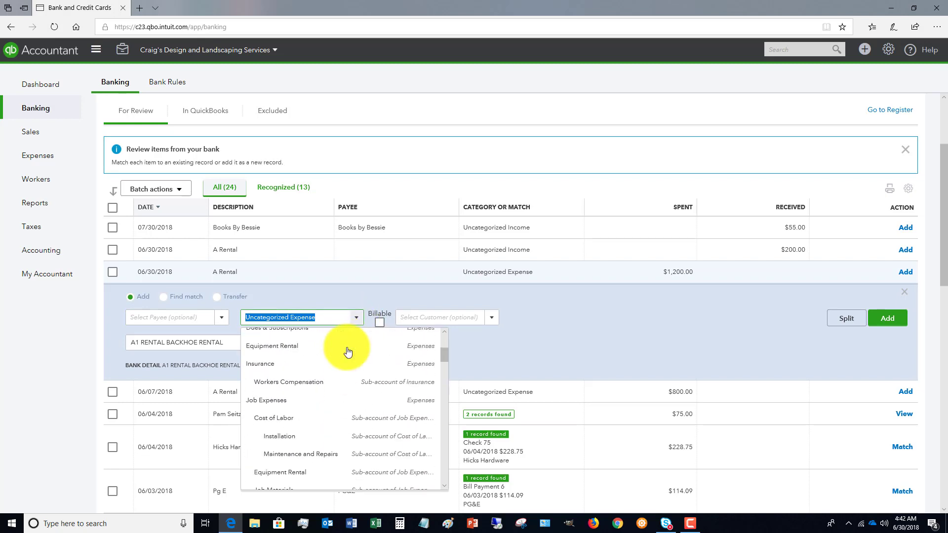
{"action": "mouse_move", "coordinate": [299, 435]}
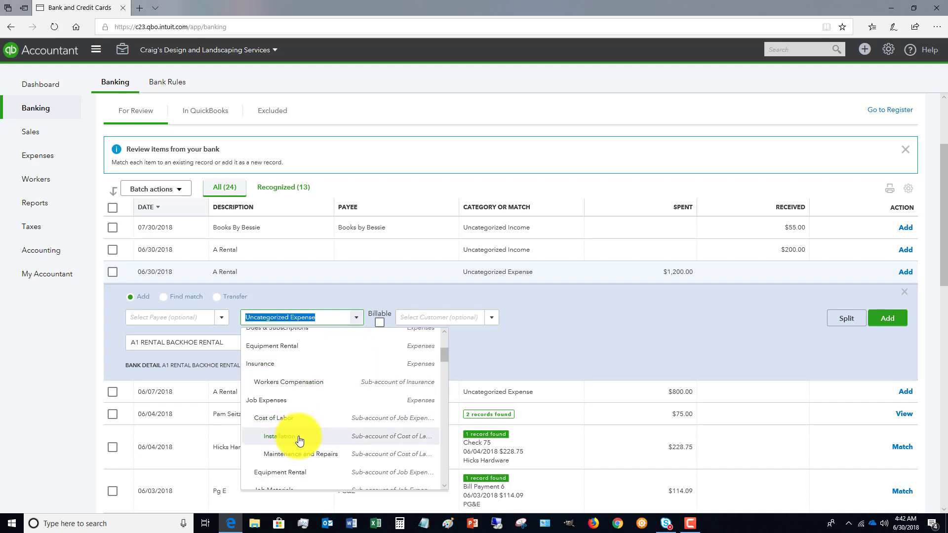
{"action": "scroll", "scroll_direction": "down", "scroll_amount": 3}
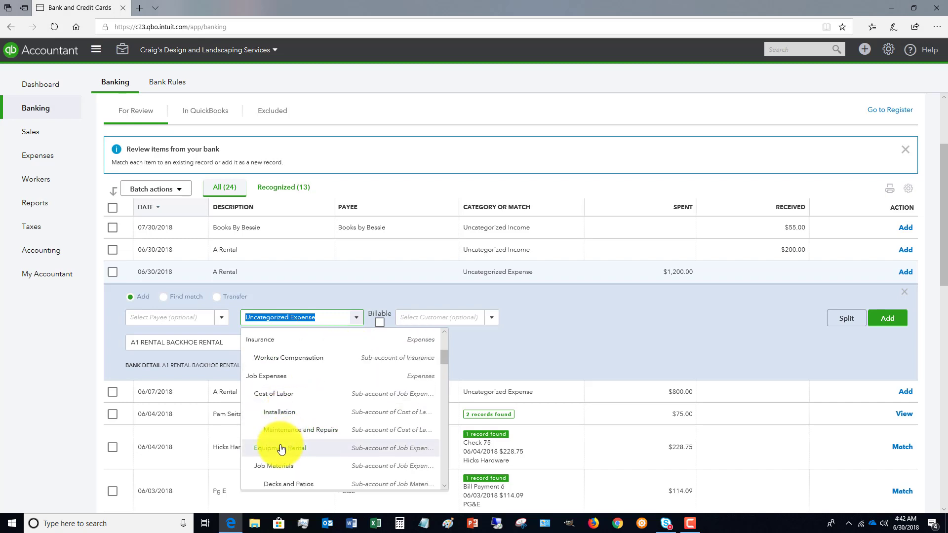
{"action": "left_click", "coordinate": [280, 448]}
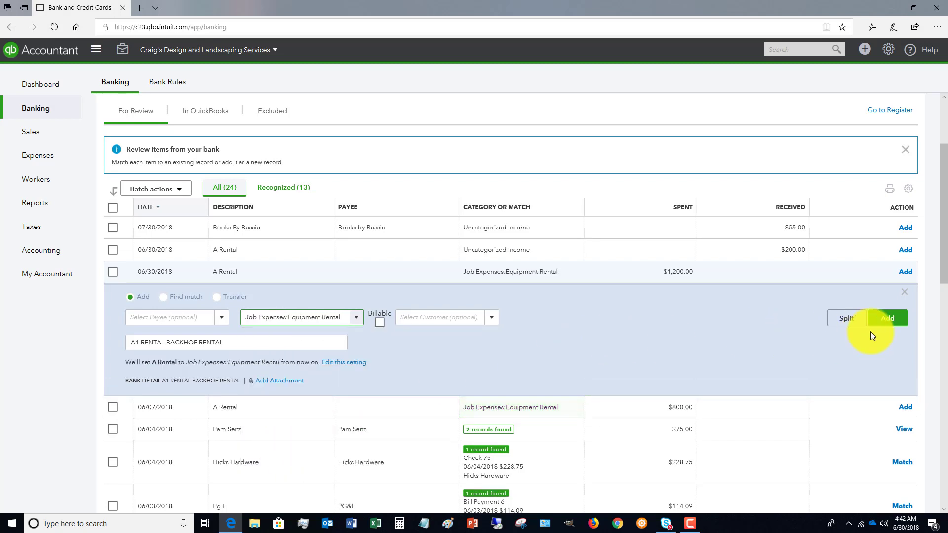
Step: Add the $1,200.00 A Rental transaction, dropping For Review to 23 items
{"action": "left_click", "coordinate": [887, 318]}
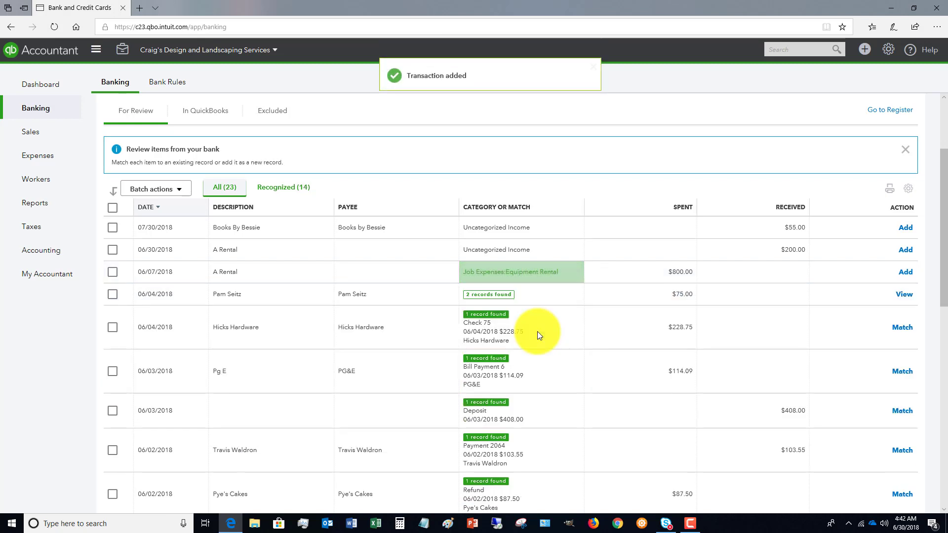
{"action": "mouse_move", "coordinate": [593, 285]}
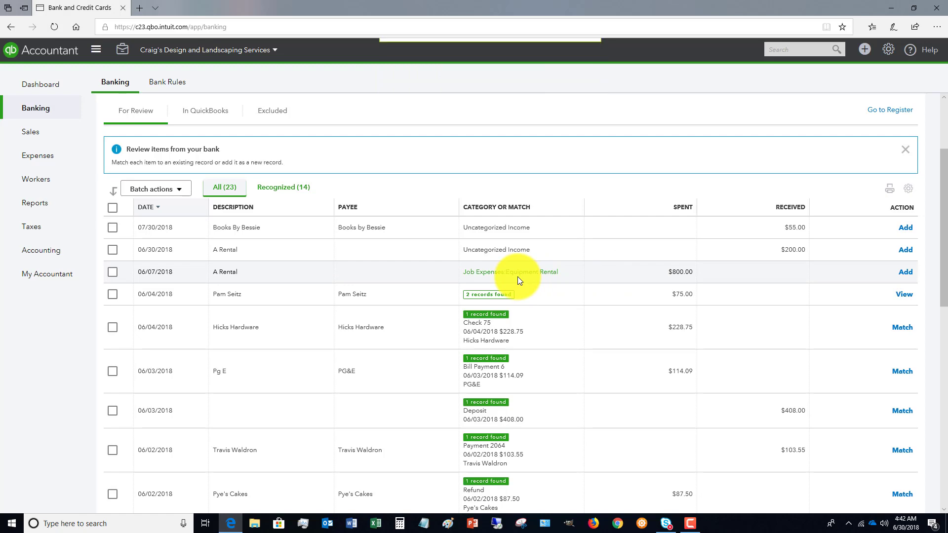
{"action": "mouse_move", "coordinate": [645, 299]}
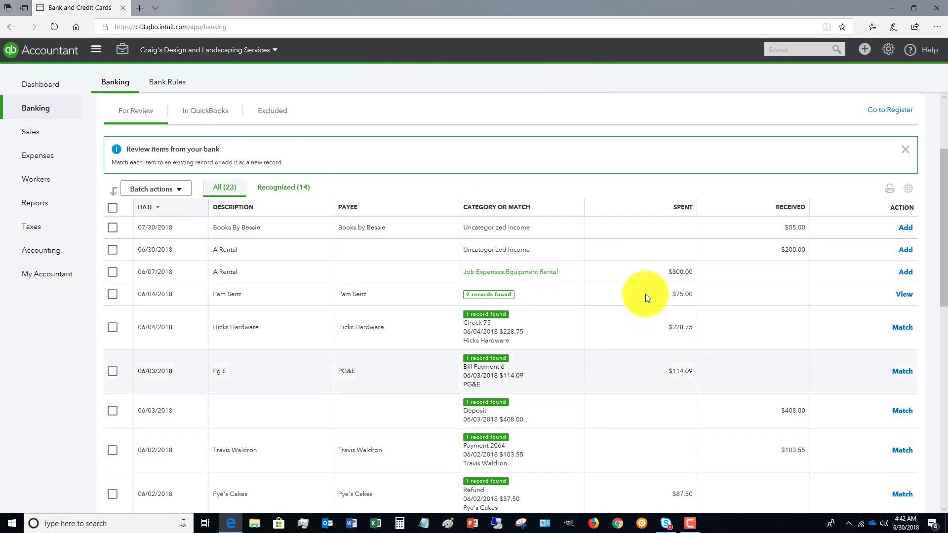
{"action": "mouse_move", "coordinate": [593, 272]}
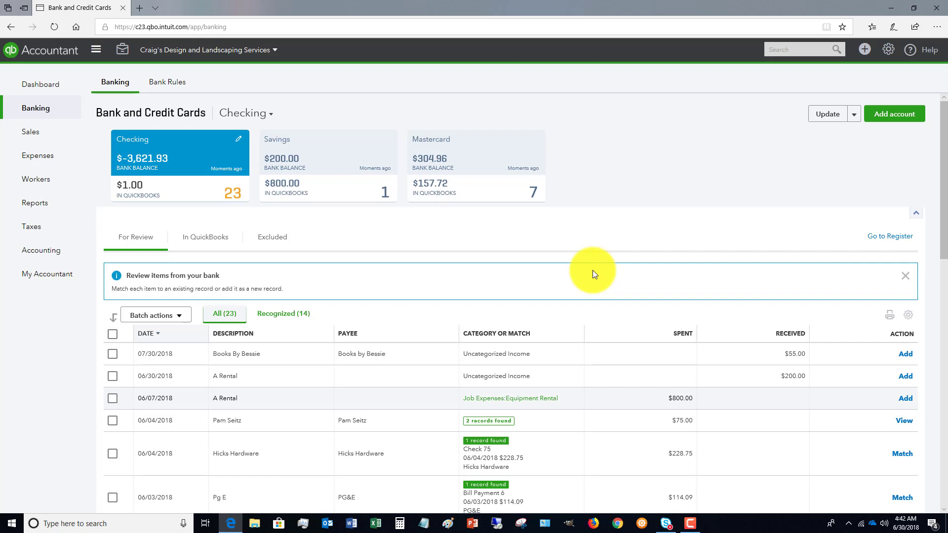
{"action": "mouse_move", "coordinate": [508, 267]}
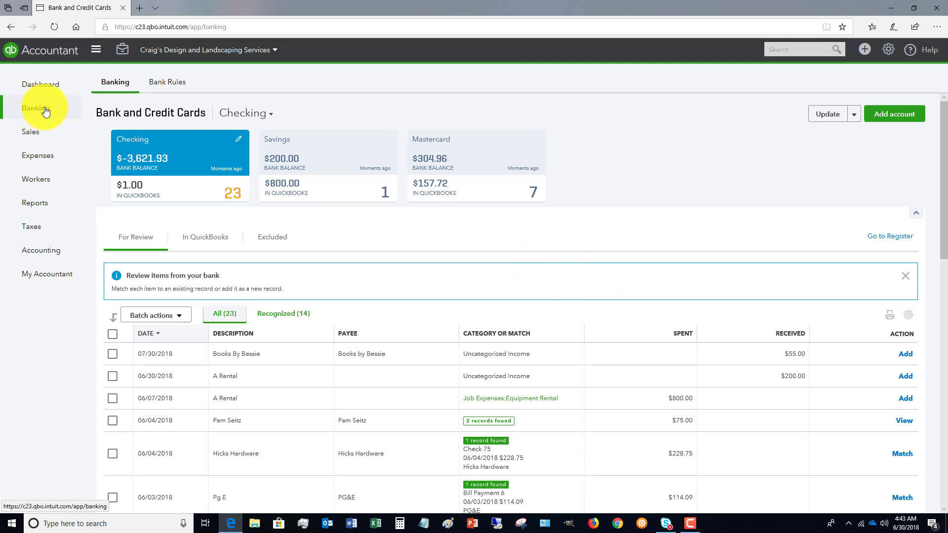
{"action": "mouse_move", "coordinate": [554, 203]}
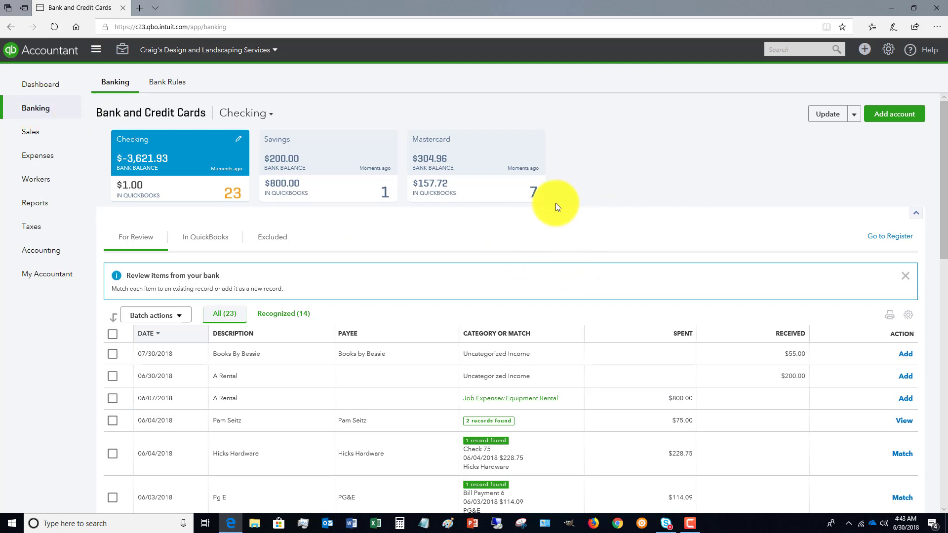
{"action": "mouse_move", "coordinate": [849, 199]}
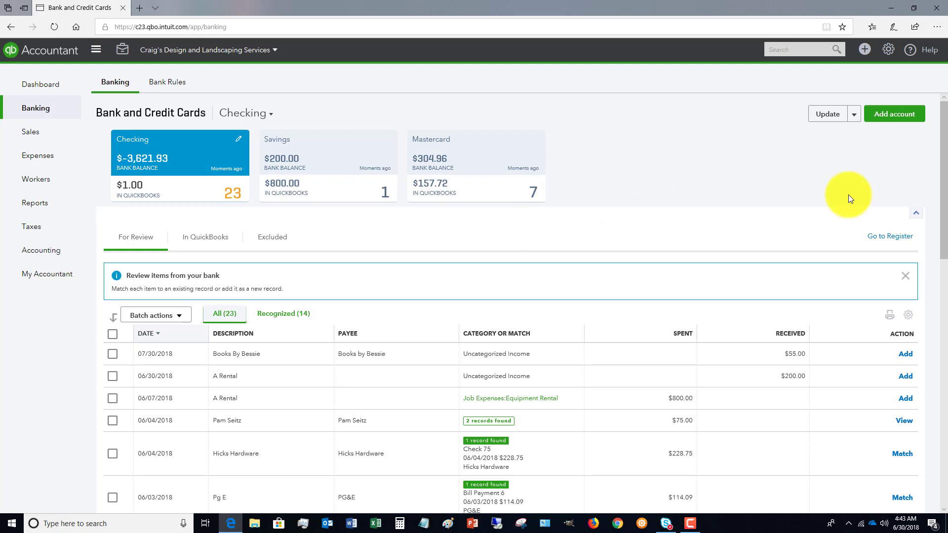
{"action": "mouse_move", "coordinate": [757, 123]}
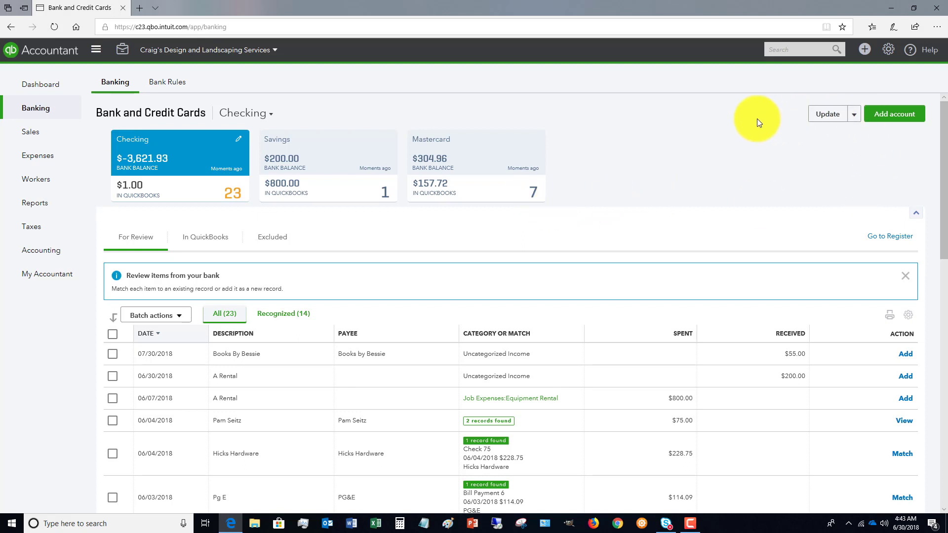
{"action": "mouse_move", "coordinate": [594, 110]}
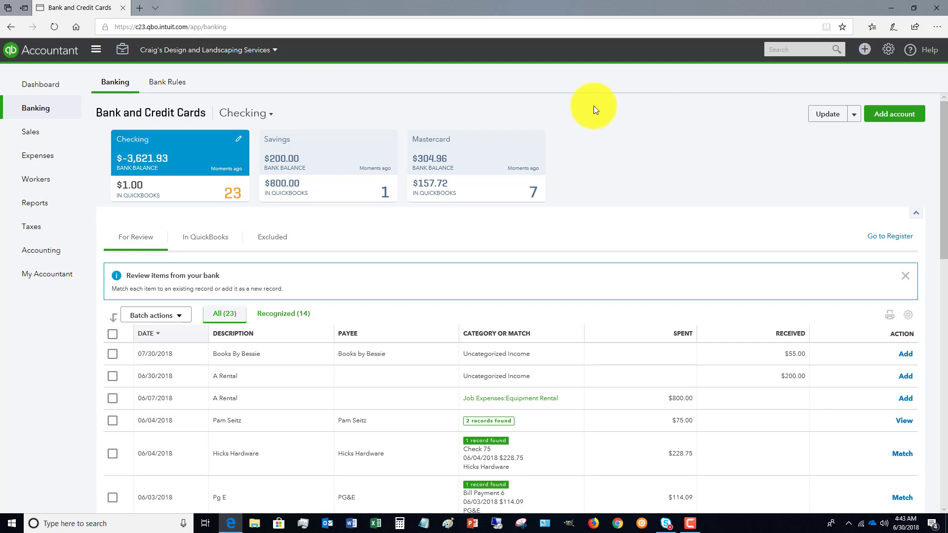
{"action": "mouse_move", "coordinate": [531, 100]}
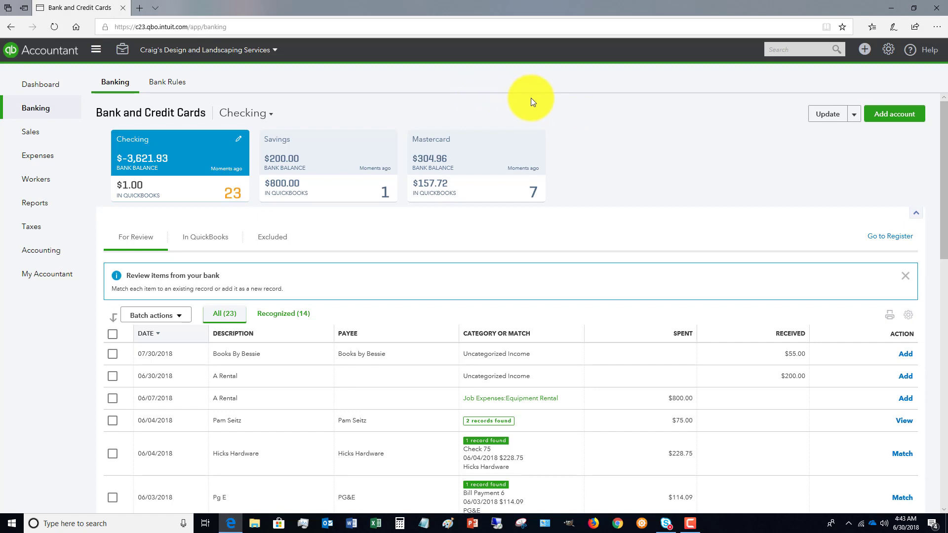
{"action": "mouse_move", "coordinate": [456, 97]}
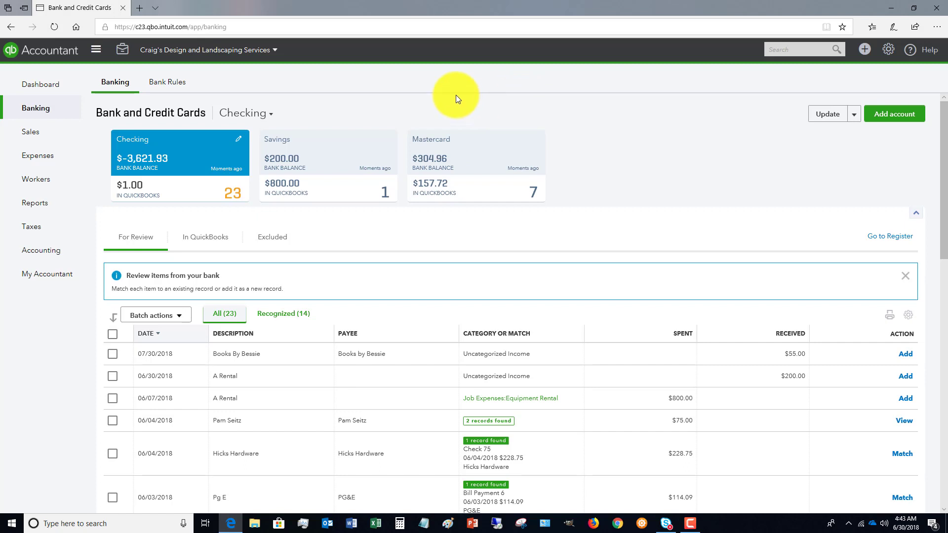
{"action": "mouse_move", "coordinate": [705, 150]}
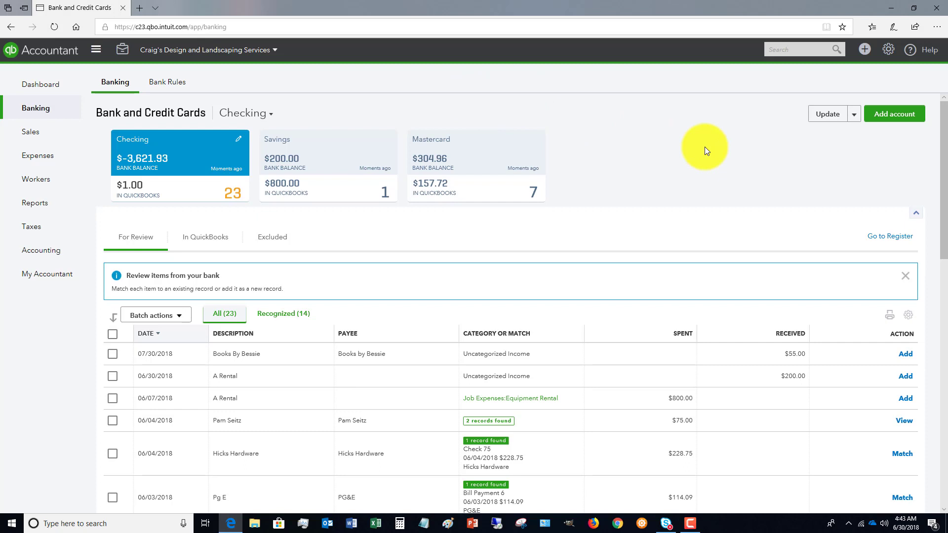
{"action": "mouse_move", "coordinate": [694, 151]}
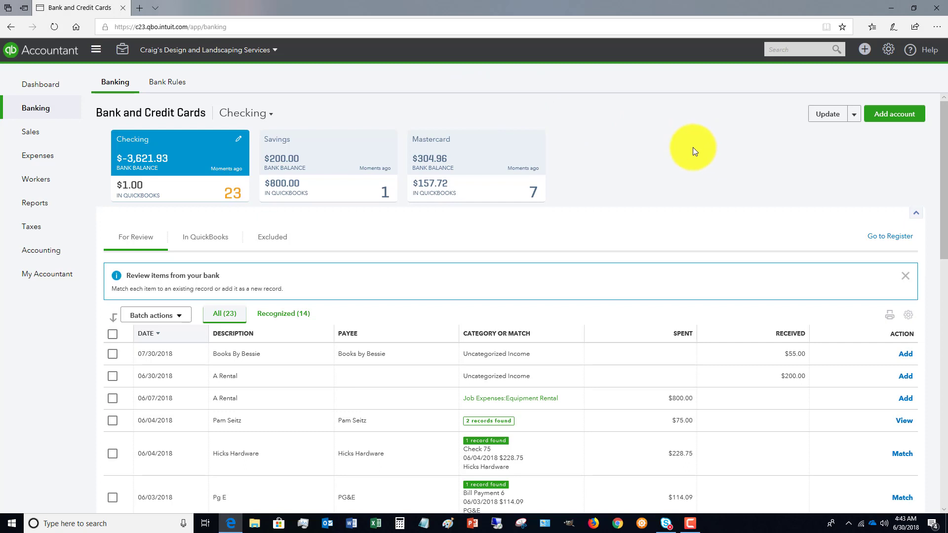
{"action": "mouse_move", "coordinate": [864, 49]}
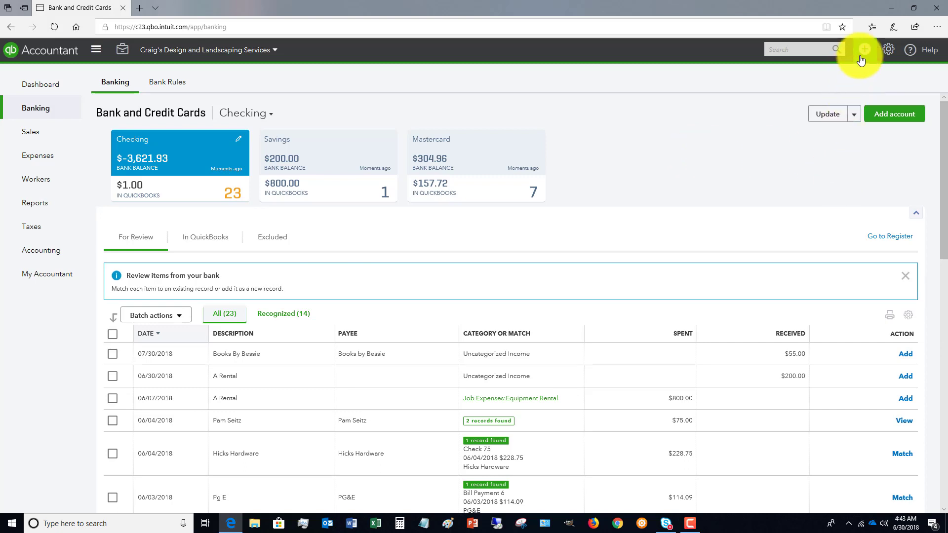
Step: Open a new bill and enter a $250.00 Dues & Subscriptions account line
{"action": "left_click", "coordinate": [863, 49]}
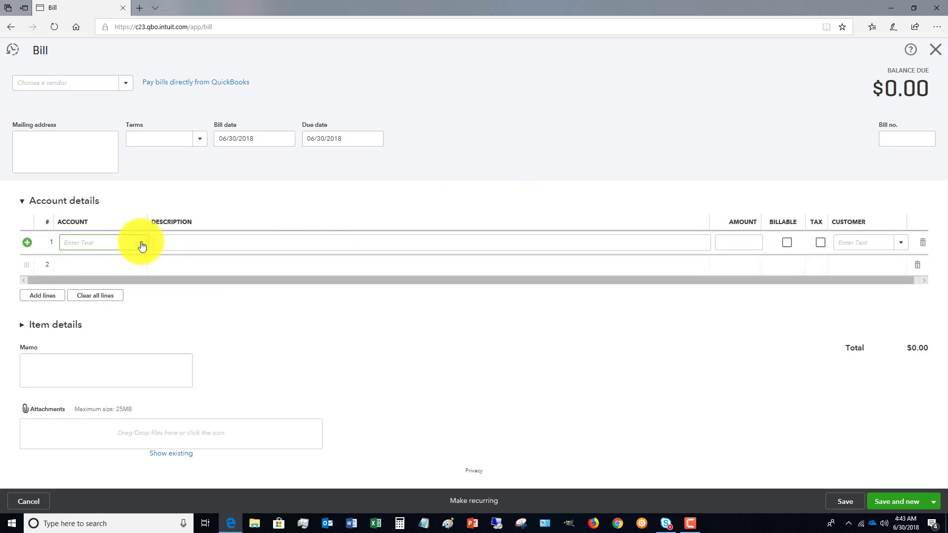
{"action": "left_click", "coordinate": [90, 242]}
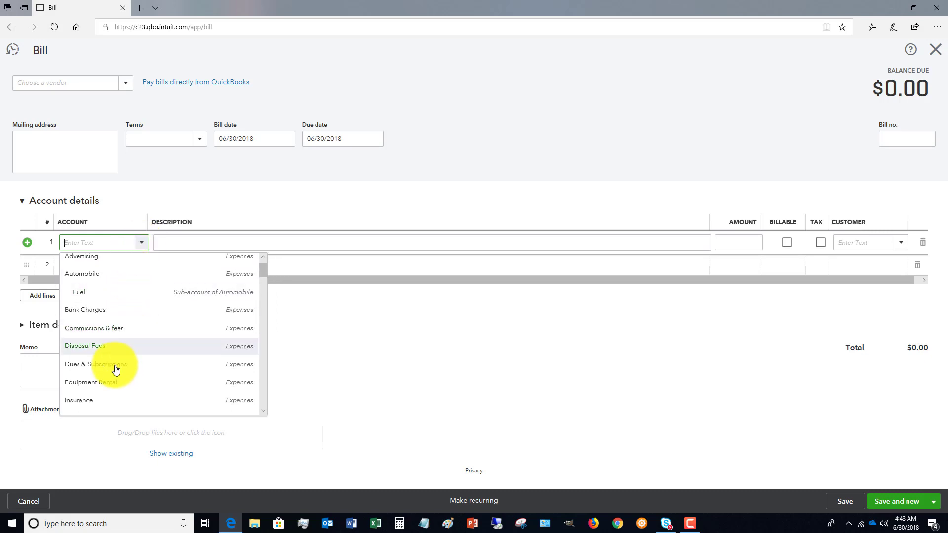
{"action": "left_click", "coordinate": [96, 364]}
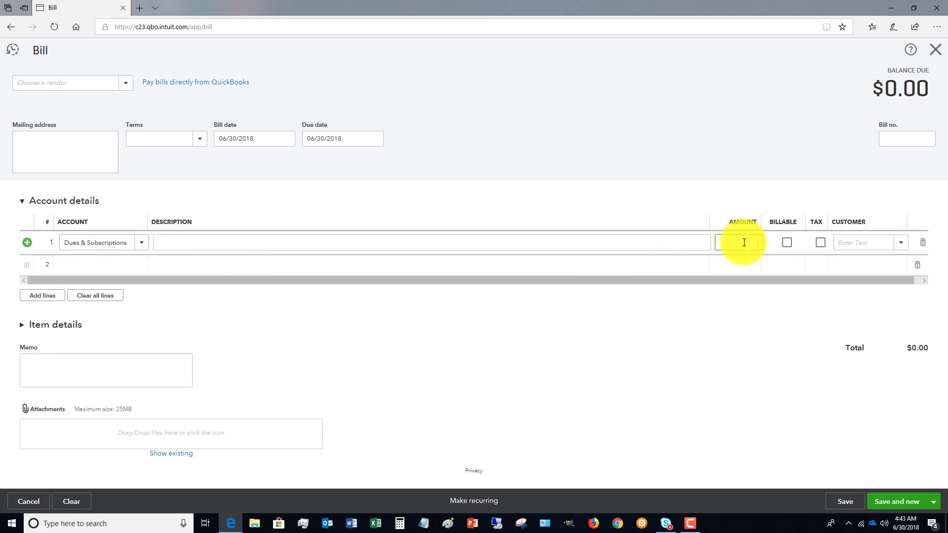
{"action": "type", "text": "250.00"}
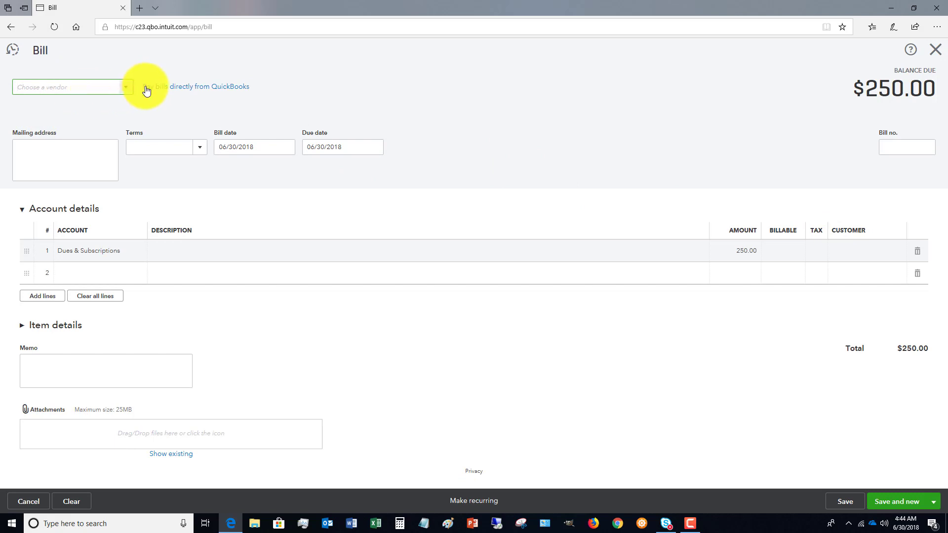
{"action": "mouse_move", "coordinate": [610, 274]}
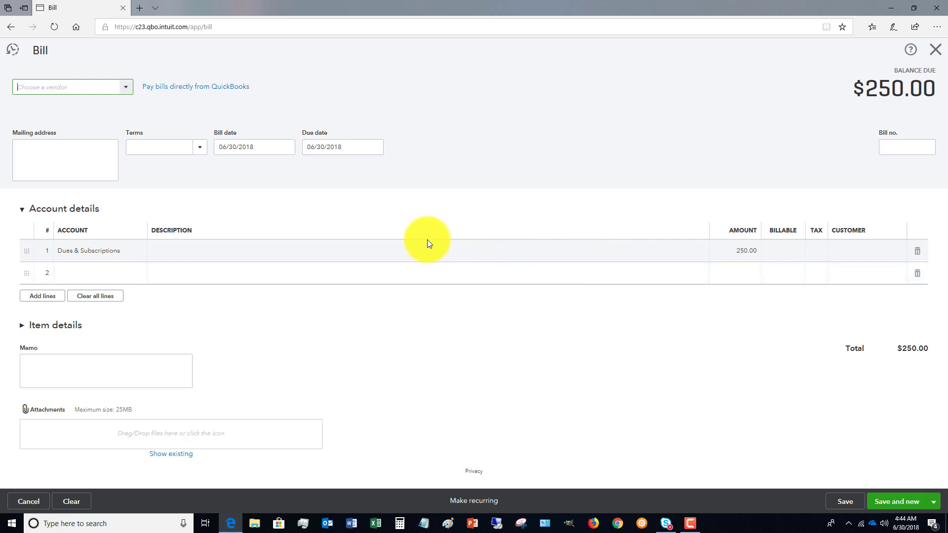
{"action": "mouse_move", "coordinate": [824, 108]}
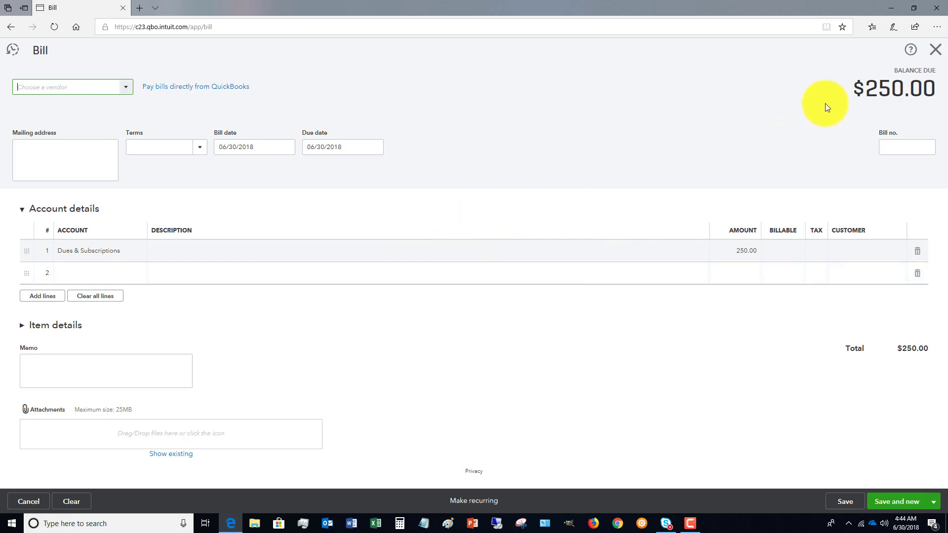
Step: Close the $250.00 bill and confirm leaving without saving
{"action": "left_click", "coordinate": [935, 49]}
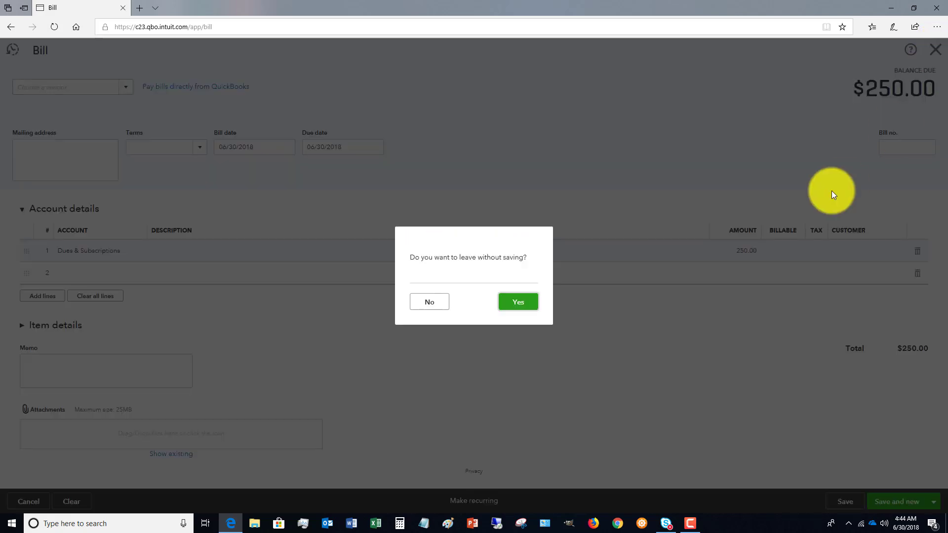
{"action": "left_click", "coordinate": [517, 301]}
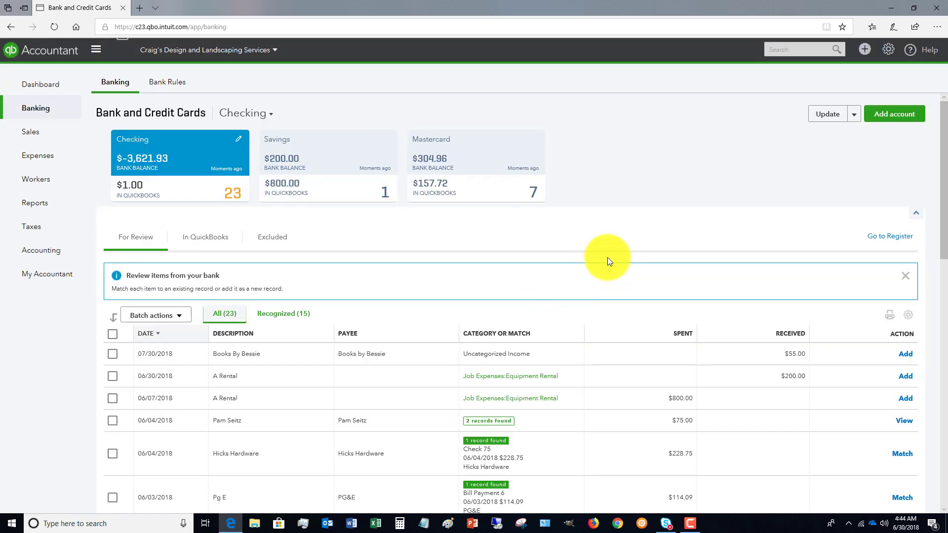
{"action": "mouse_move", "coordinate": [474, 172]}
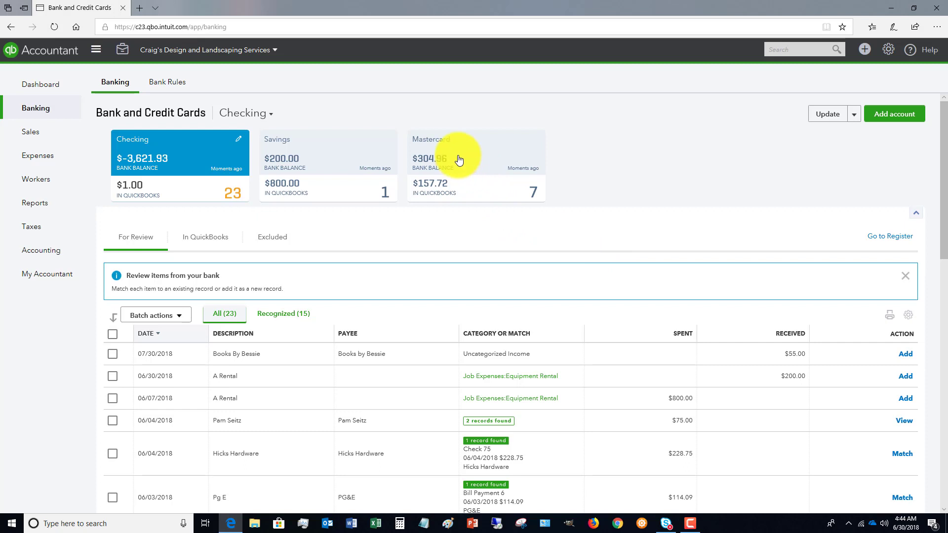
{"action": "mouse_move", "coordinate": [471, 164]}
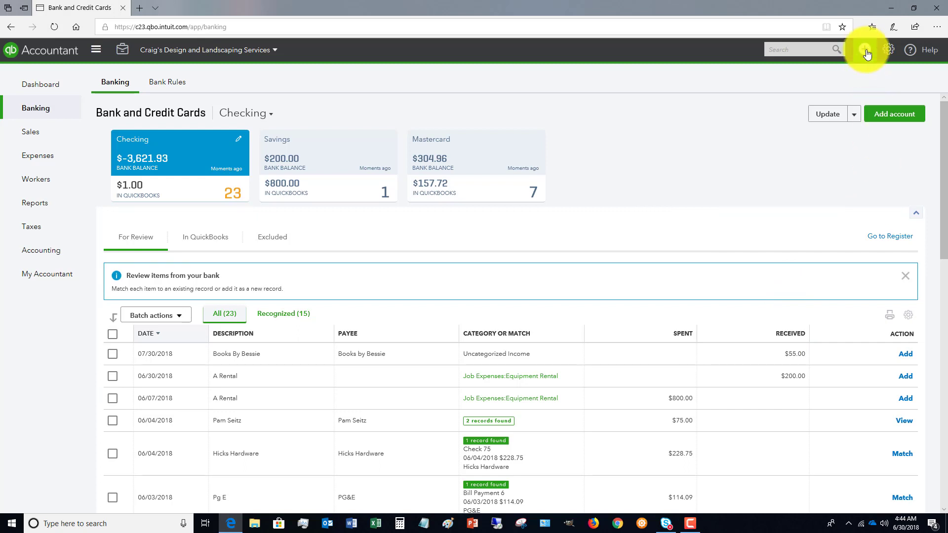
Step: Go to Reconcile under Tools in the gear menu
{"action": "left_click", "coordinate": [870, 49]}
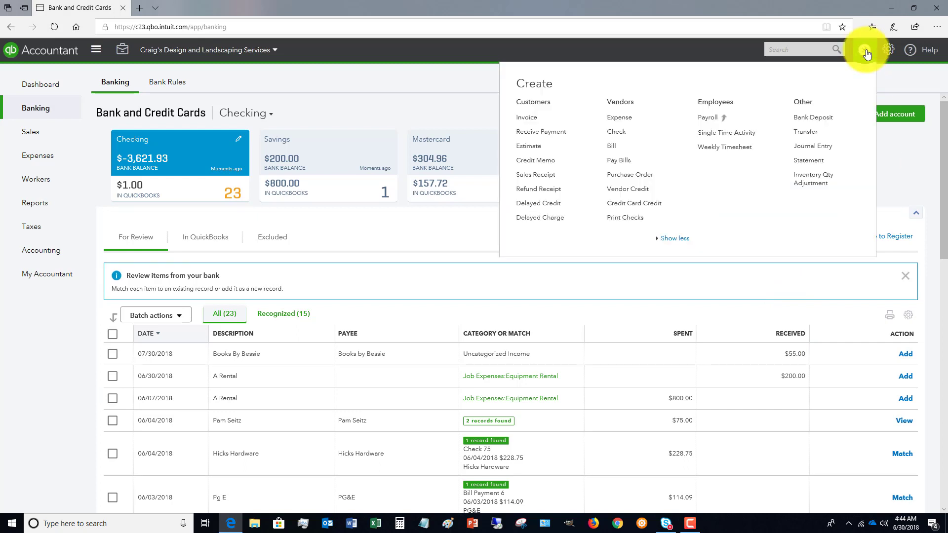
{"action": "left_click", "coordinate": [889, 49]}
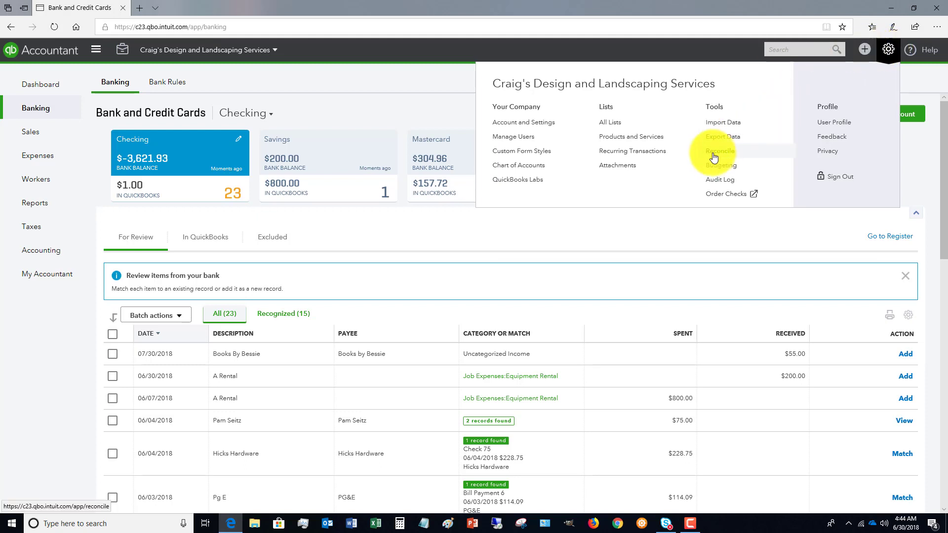
{"action": "left_click", "coordinate": [718, 150]}
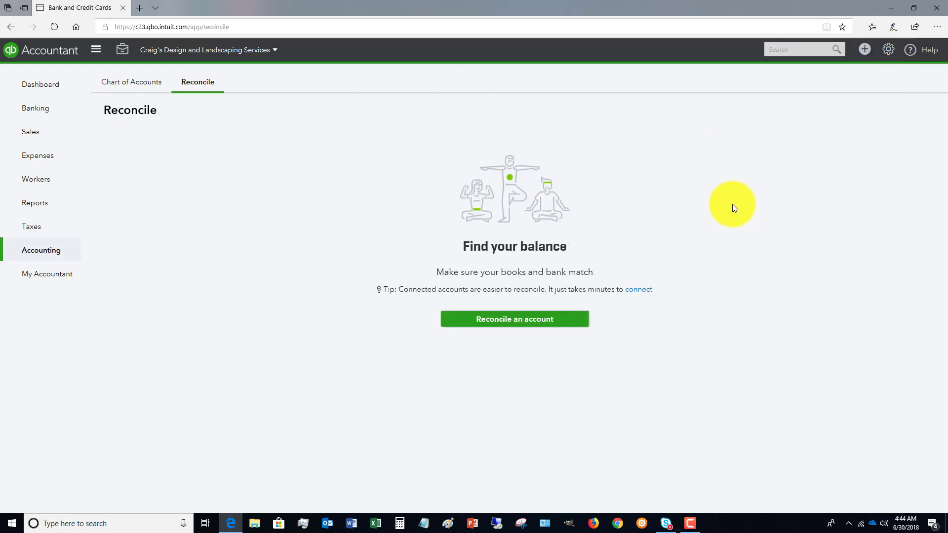
Step: Start an account reconciliation and select the Mastercard account
{"action": "left_click", "coordinate": [514, 319]}
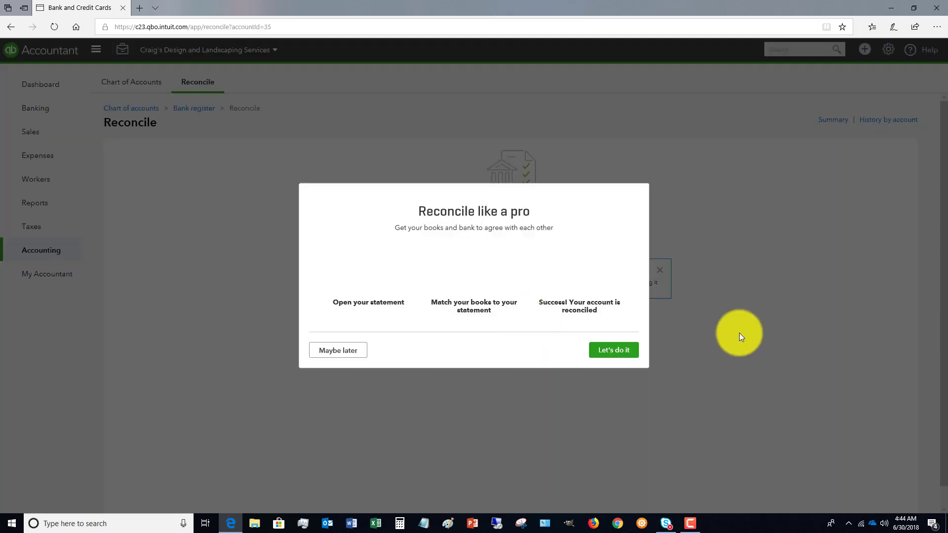
{"action": "left_click", "coordinate": [612, 350]}
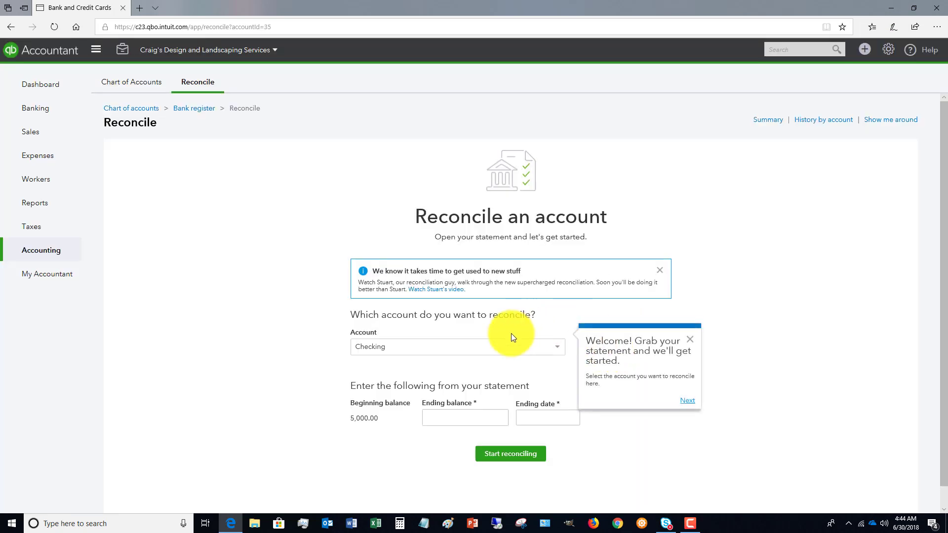
{"action": "left_click", "coordinate": [457, 346]}
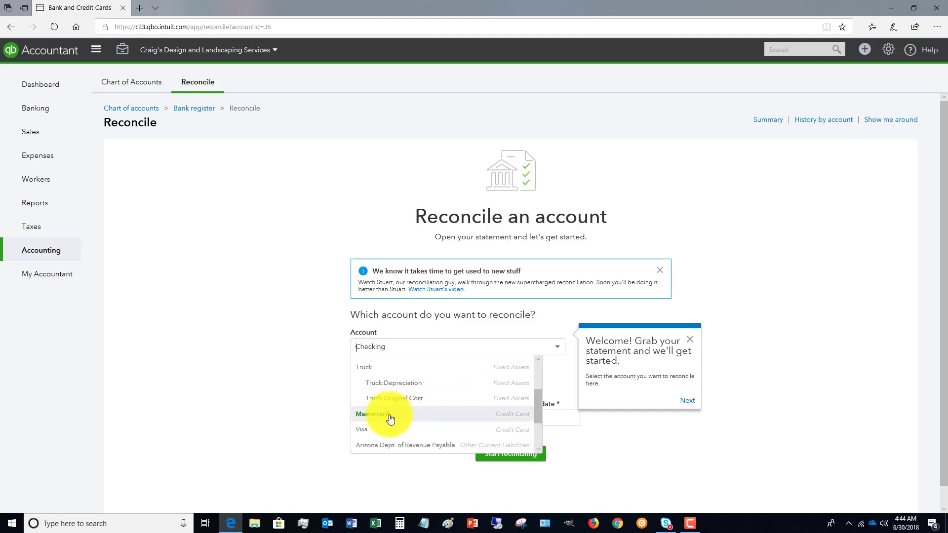
{"action": "left_click", "coordinate": [375, 414]}
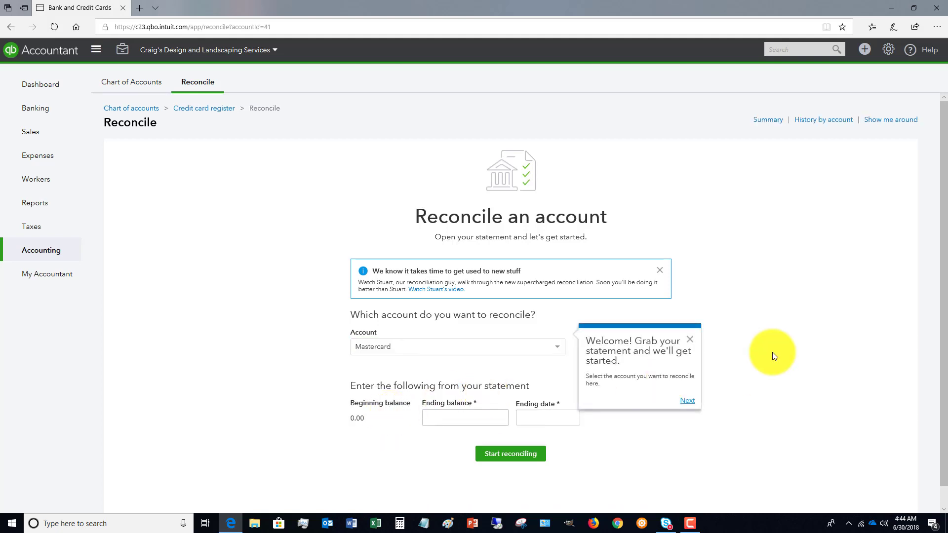
Step: Enter a 5,000.00 ending balance dated 06/30/2018 and start reconciling
{"action": "left_click", "coordinate": [463, 418]}
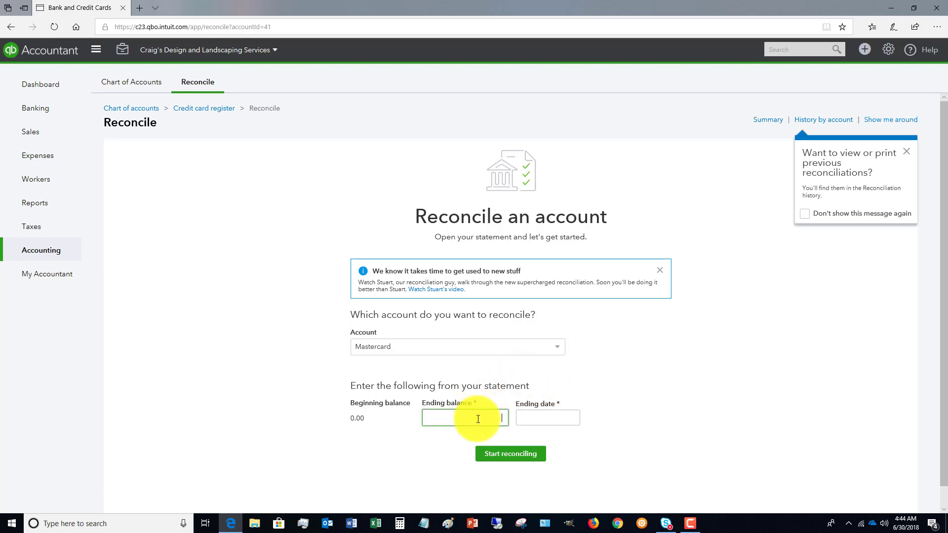
{"action": "type", "text": "5000"}
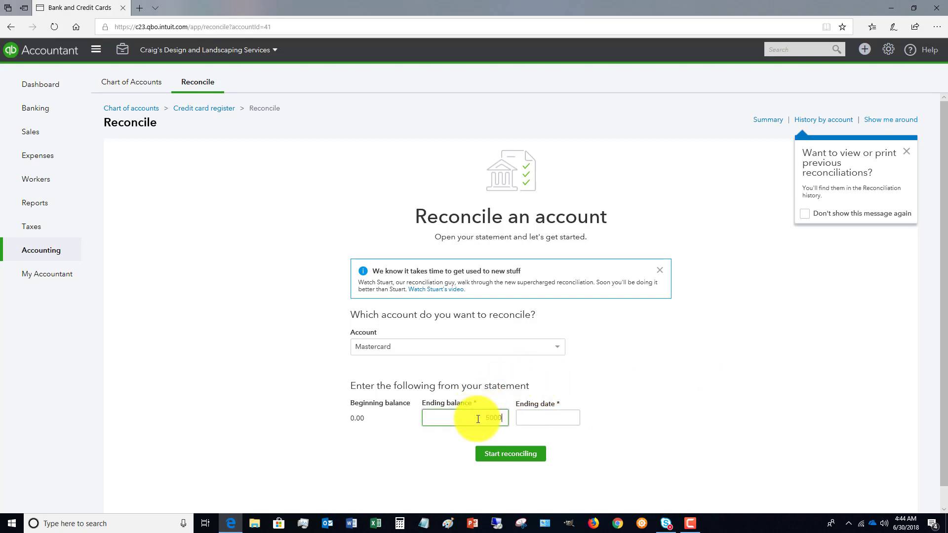
{"action": "left_click", "coordinate": [545, 418]}
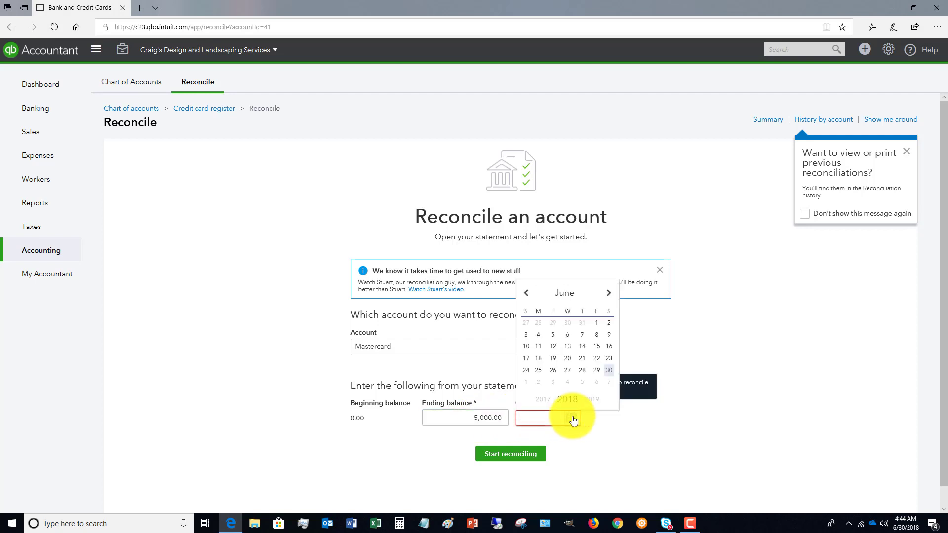
{"action": "left_click", "coordinate": [609, 370]}
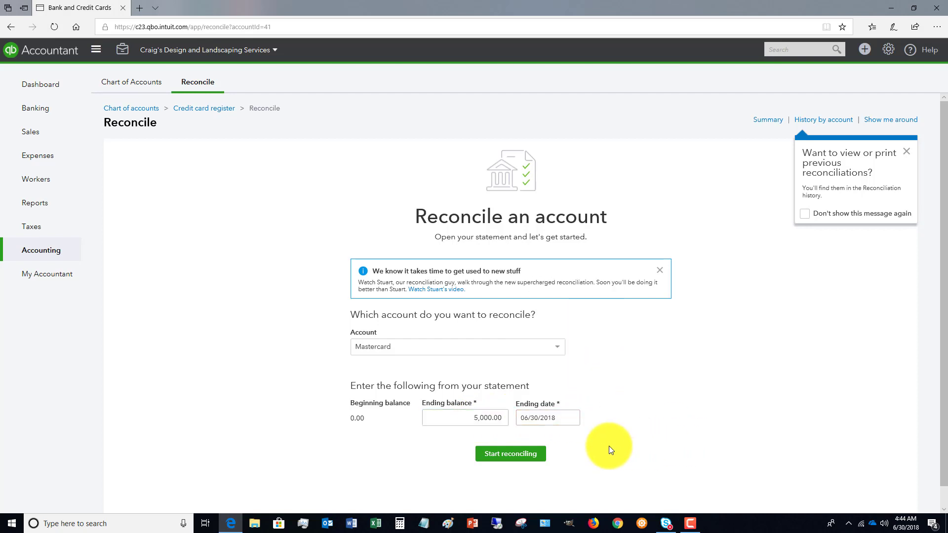
{"action": "left_click", "coordinate": [509, 453]}
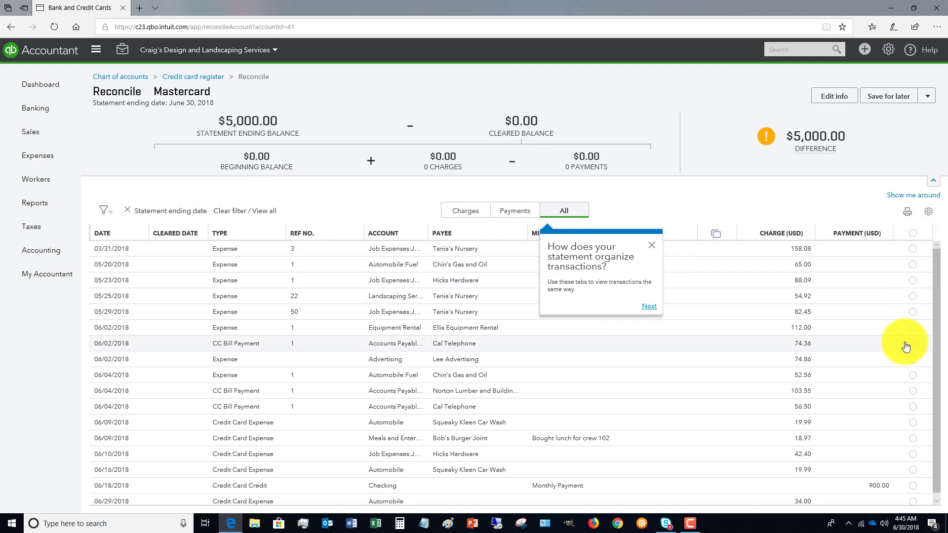
{"action": "mouse_move", "coordinate": [636, 464]}
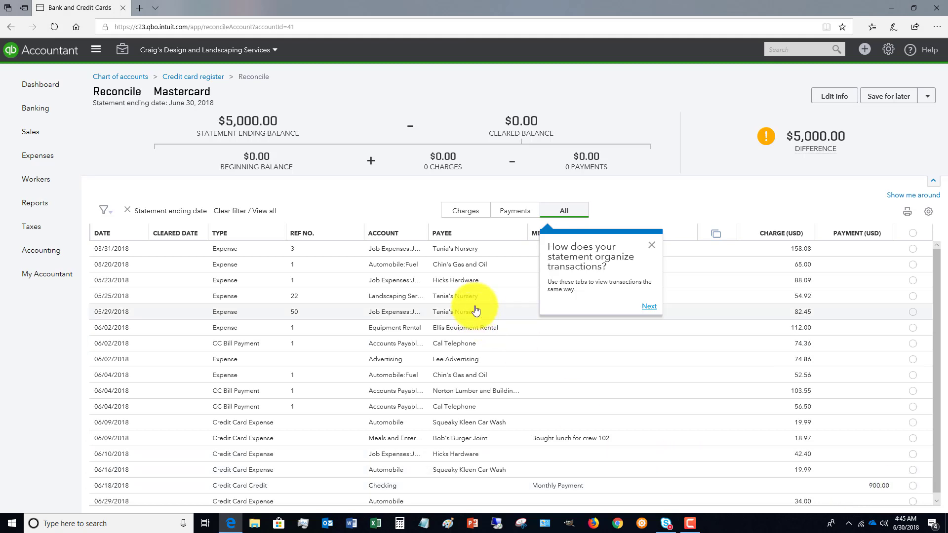
{"action": "left_click", "coordinate": [651, 245]}
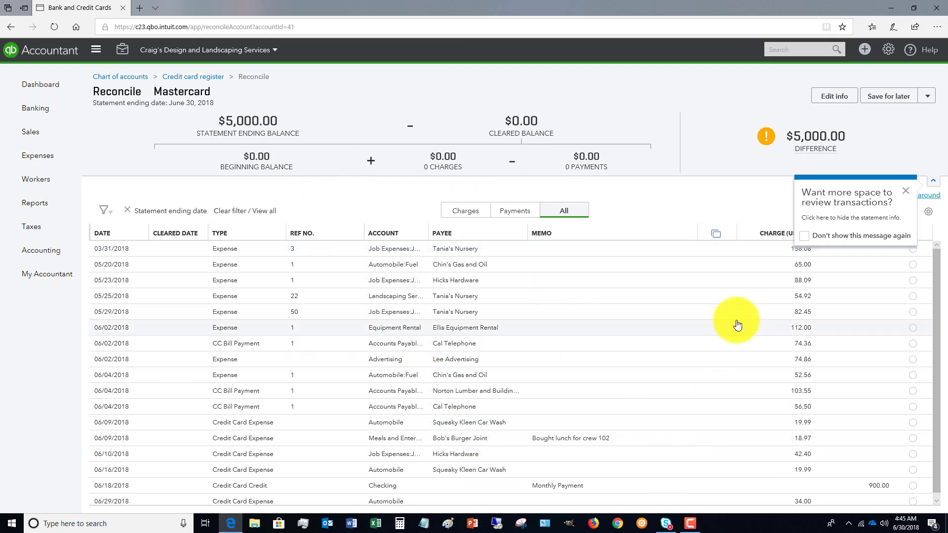
{"action": "mouse_move", "coordinate": [547, 352]}
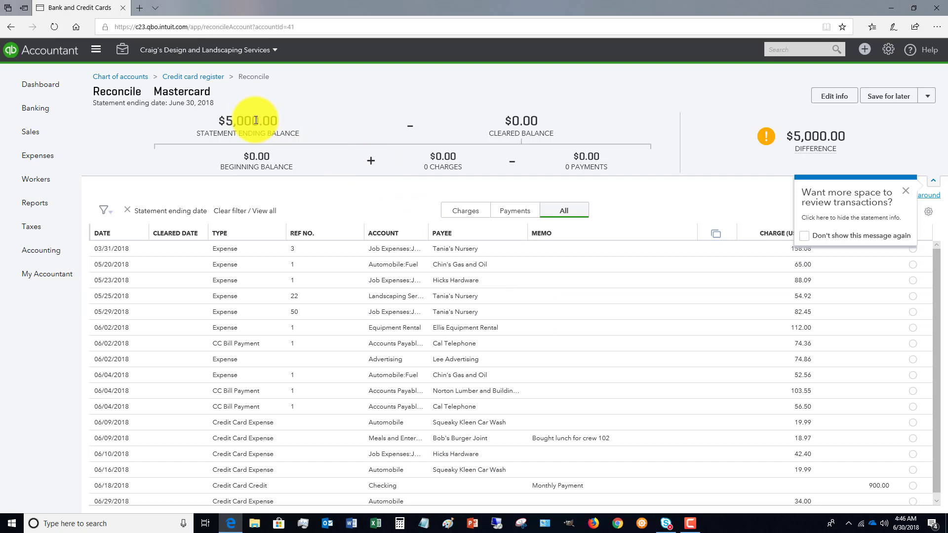
{"action": "mouse_move", "coordinate": [229, 112]}
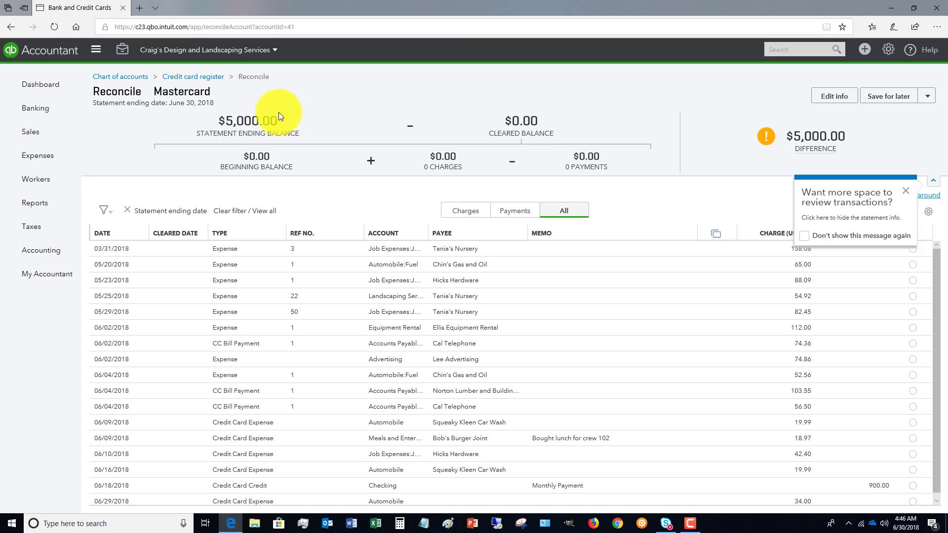
{"action": "mouse_move", "coordinate": [285, 142]}
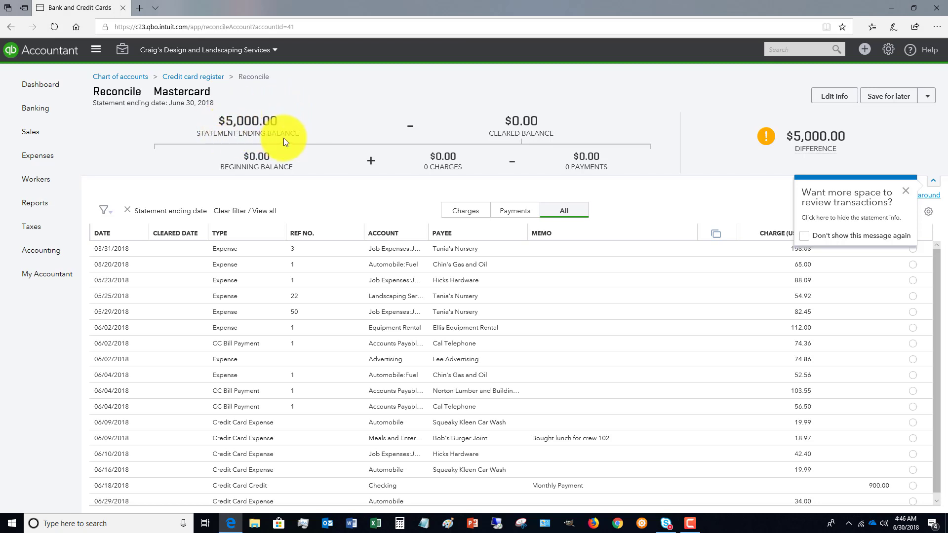
{"action": "mouse_move", "coordinate": [880, 61]}
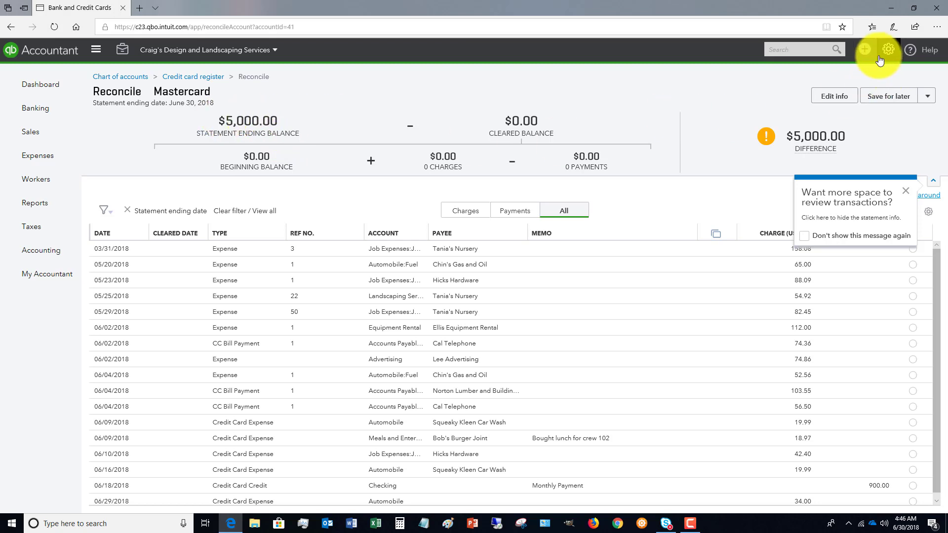
{"action": "left_click", "coordinate": [864, 49]}
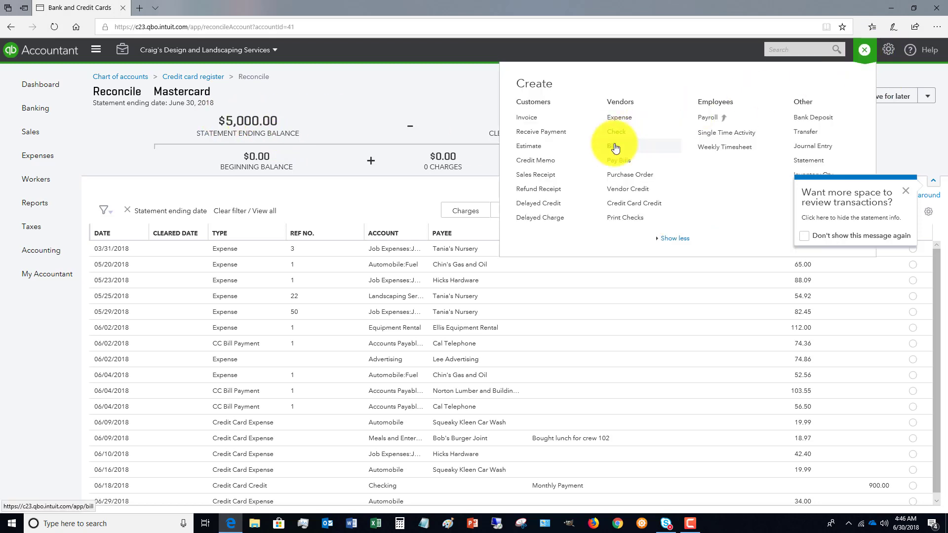
{"action": "left_click", "coordinate": [864, 49]}
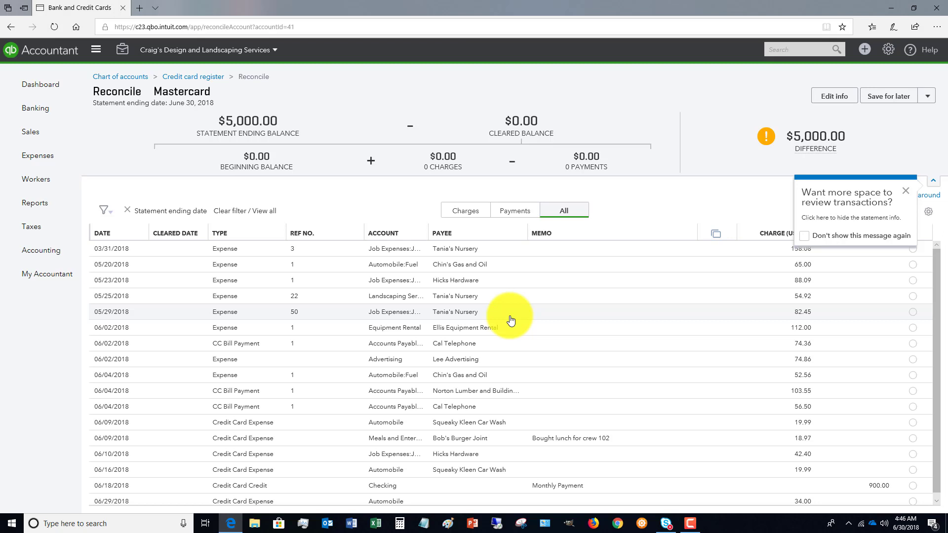
{"action": "mouse_move", "coordinate": [389, 207]}
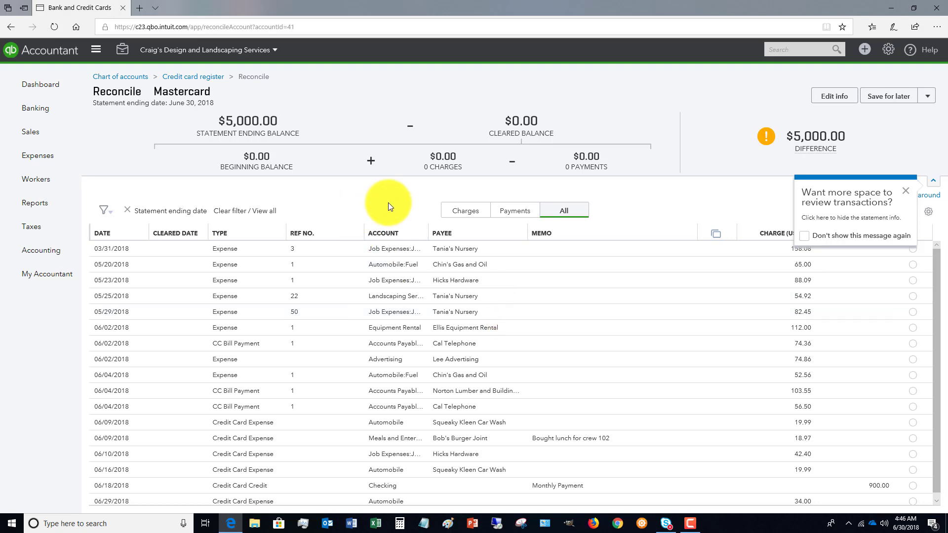